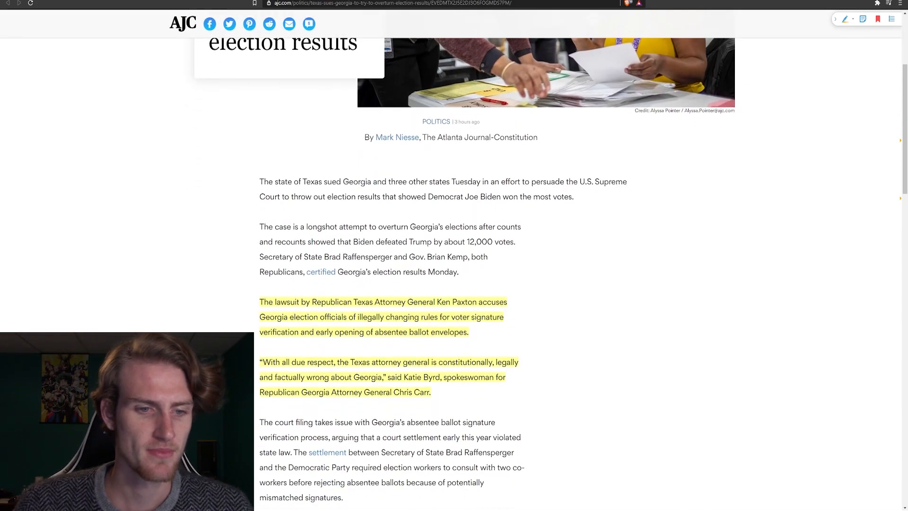
- Scroll the AJC article down to Jordan Fuchs calling the lawsuit false and Rick Hasen's critique
scroll("up", 3)
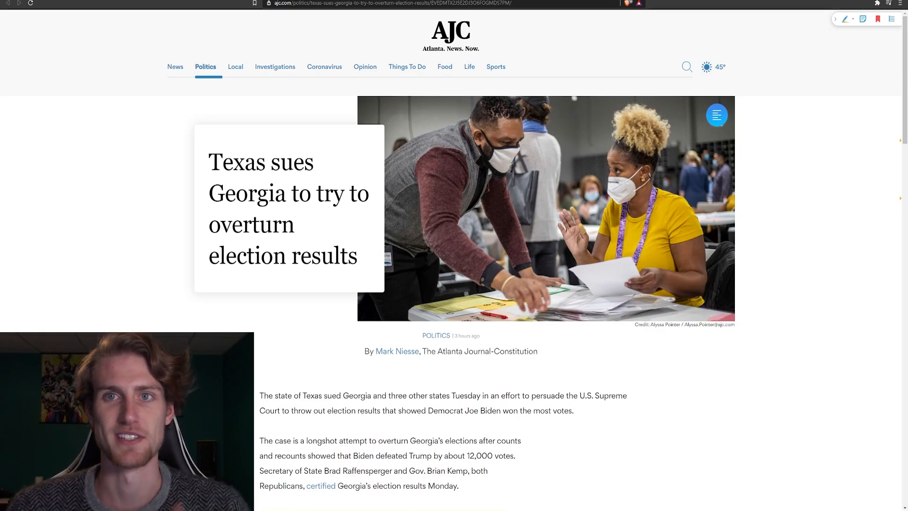
scroll("down", 3)
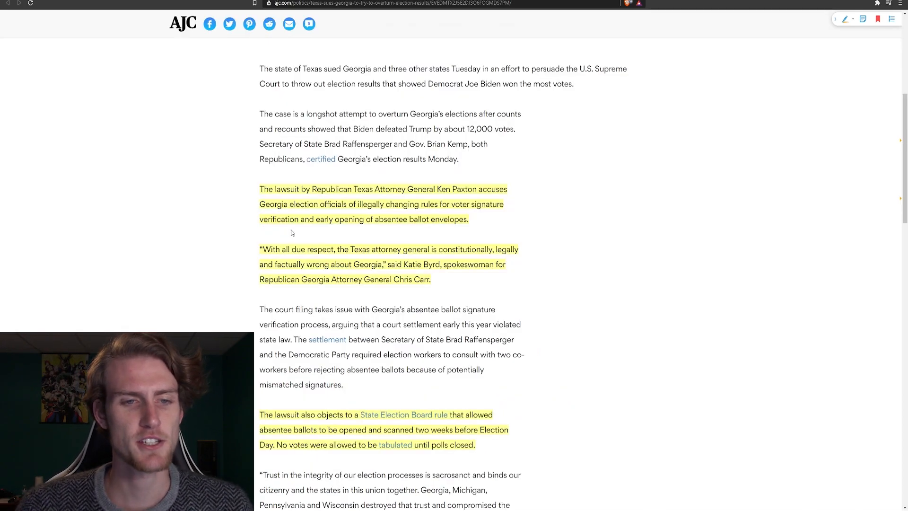
mouse_move(425, 237)
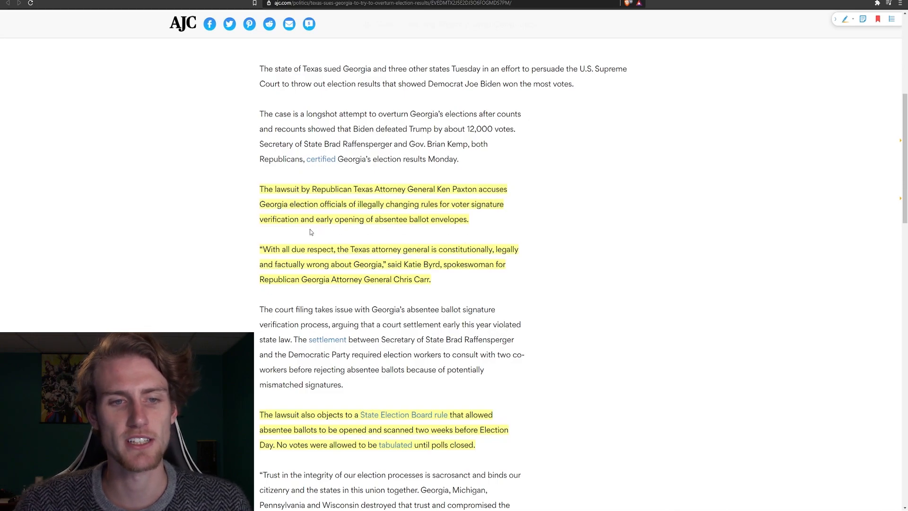
mouse_move(420, 239)
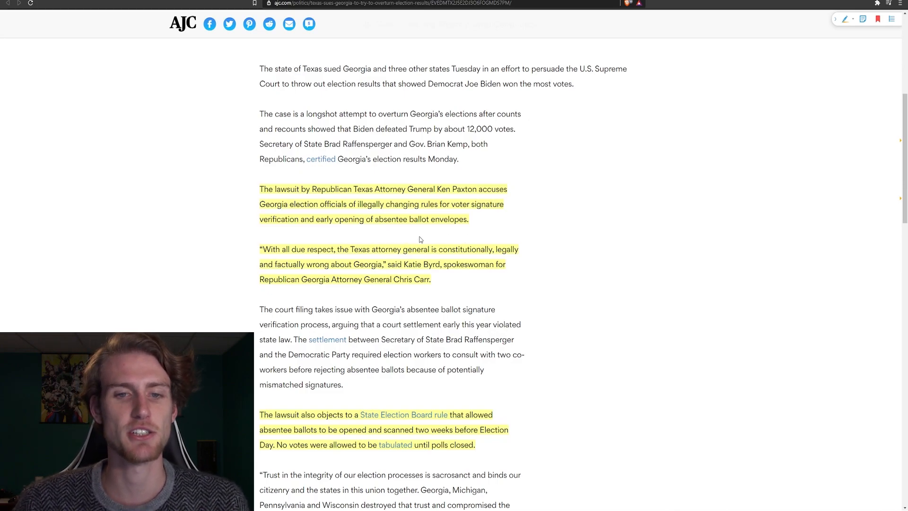
mouse_move(329, 238)
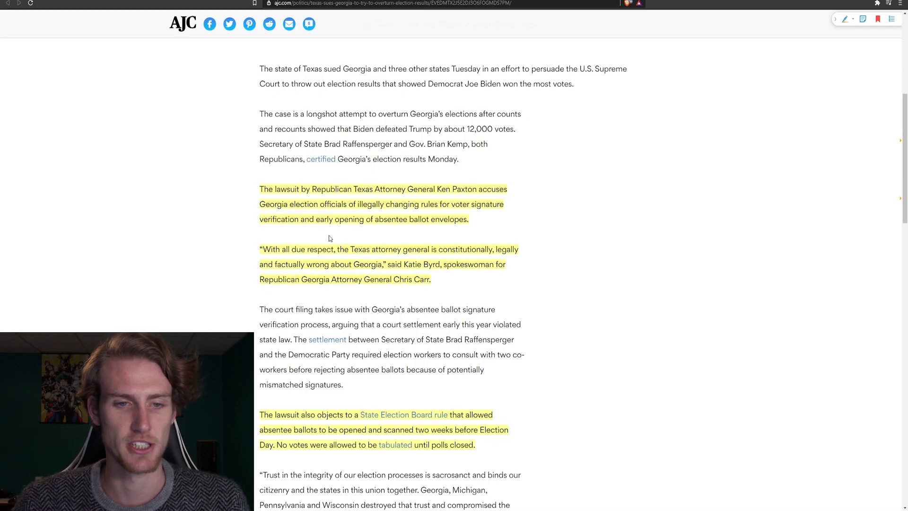
mouse_move(483, 242)
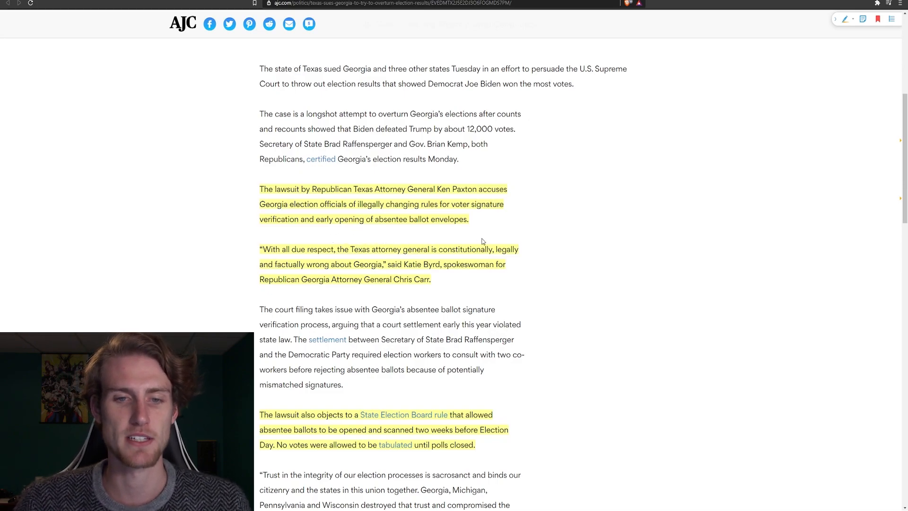
mouse_move(211, 226)
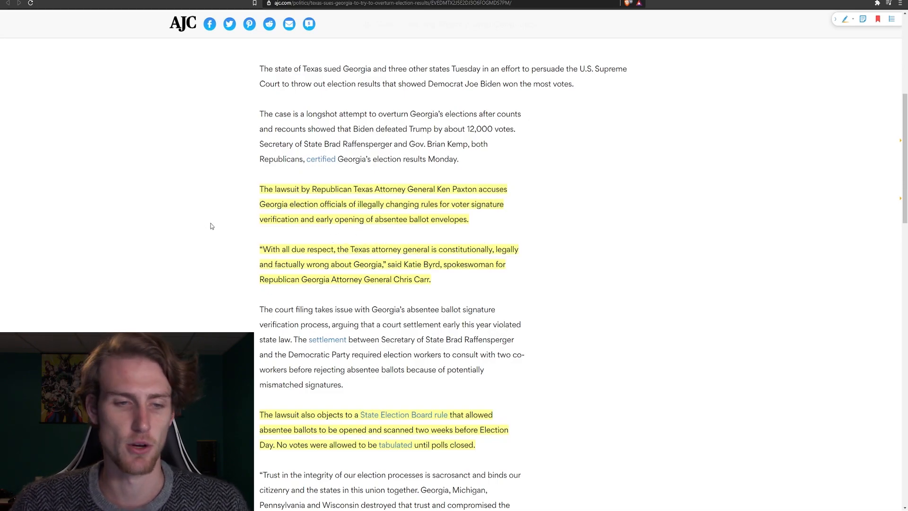
scroll("down", 3)
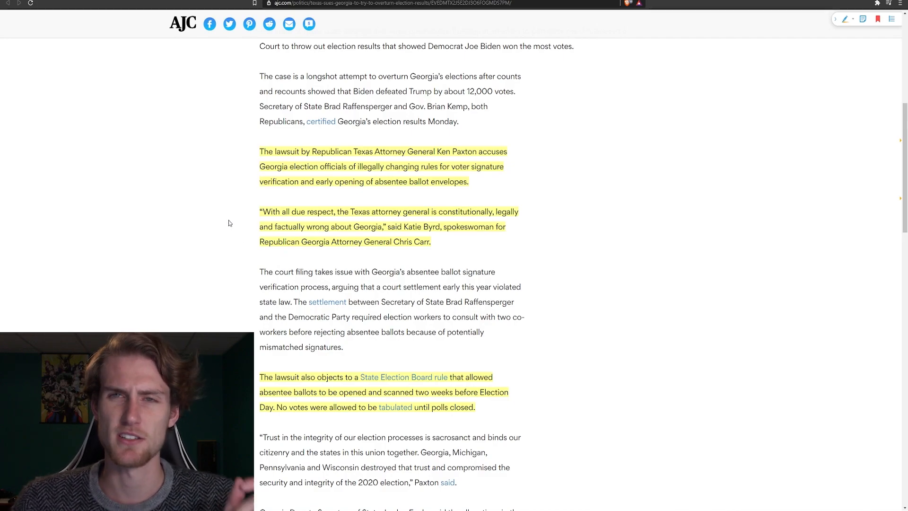
mouse_move(211, 202)
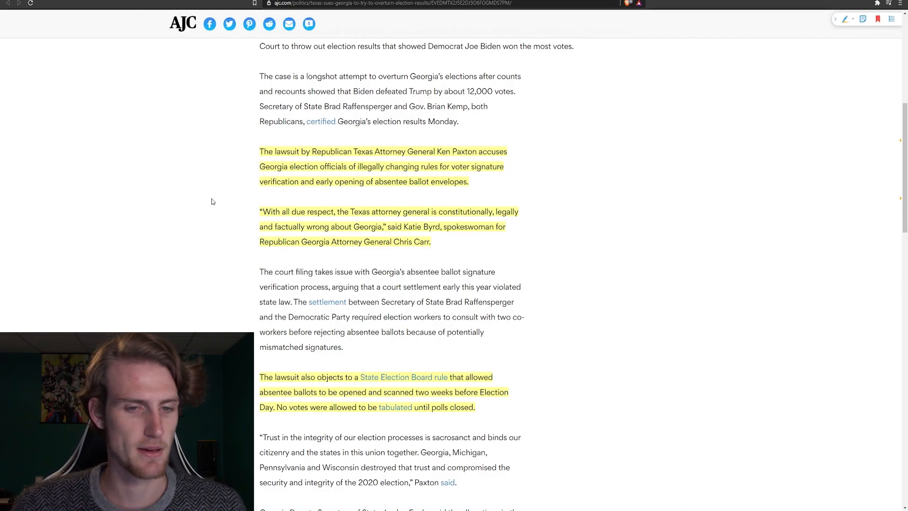
mouse_move(218, 216)
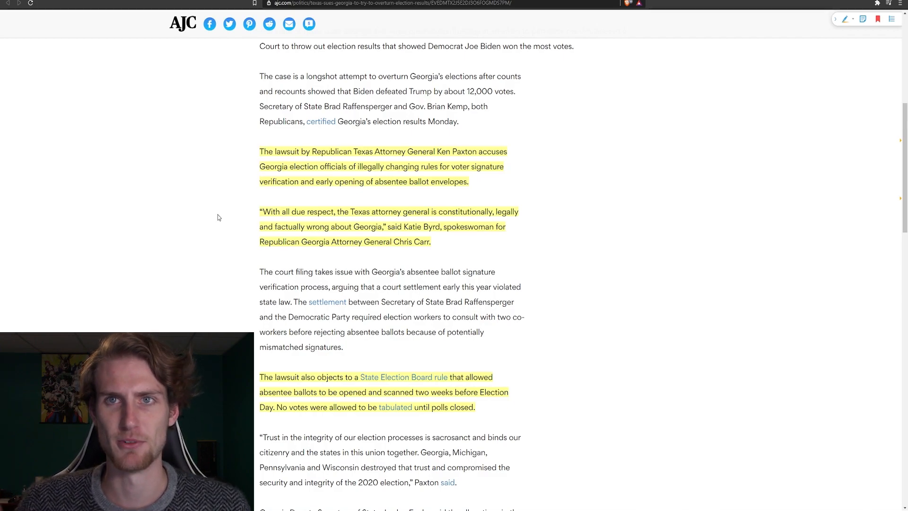
mouse_move(241, 251)
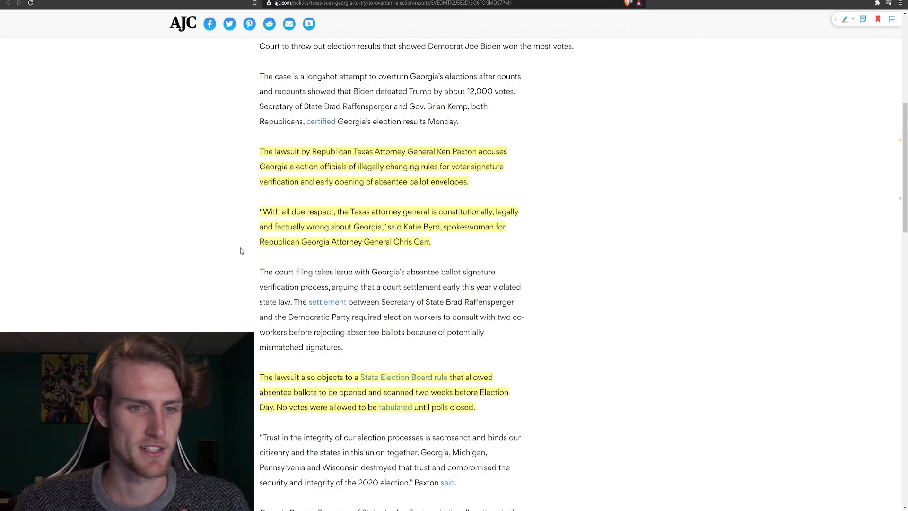
mouse_move(243, 235)
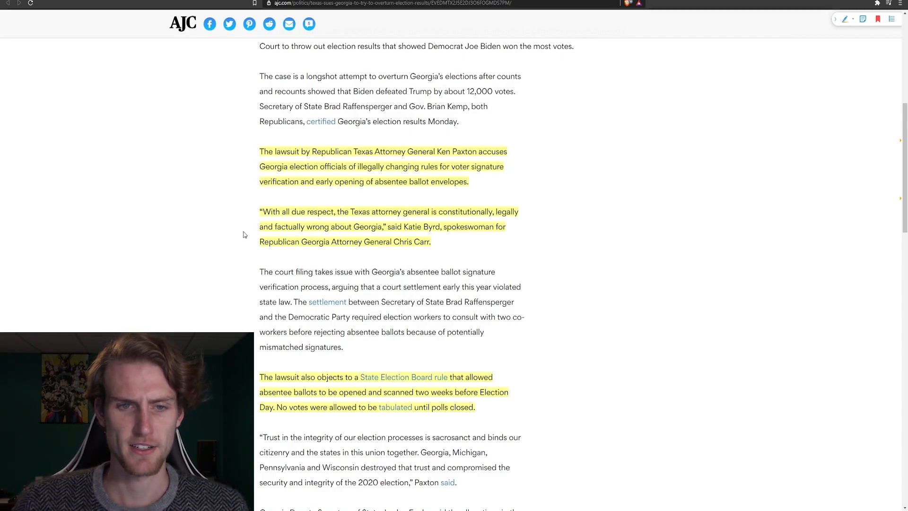
mouse_move(246, 220)
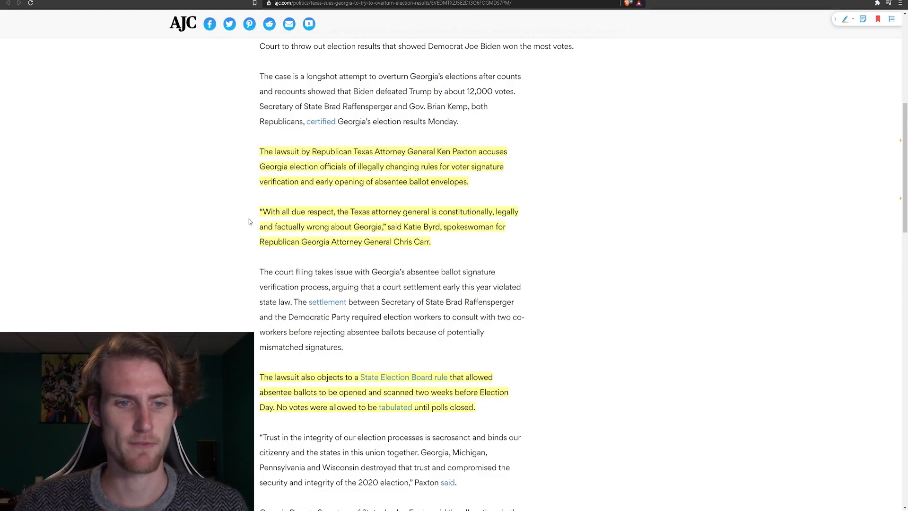
mouse_move(405, 265)
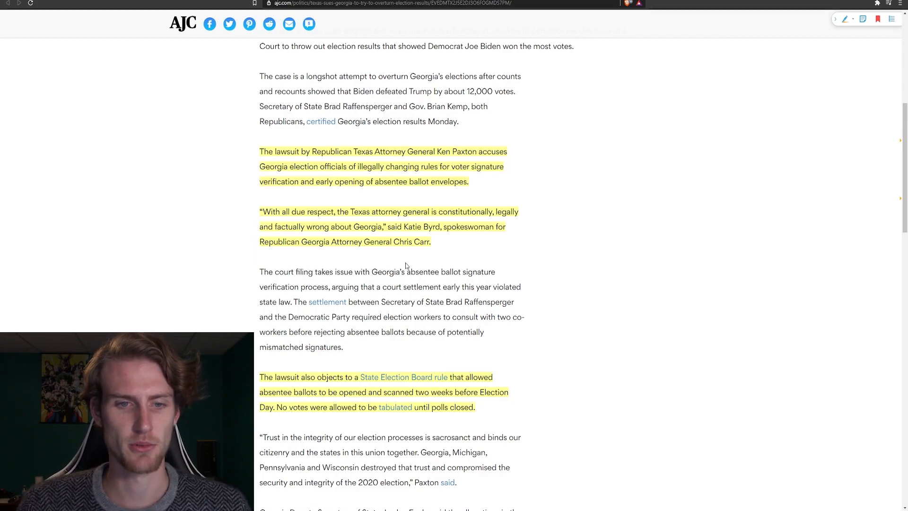
mouse_move(221, 241)
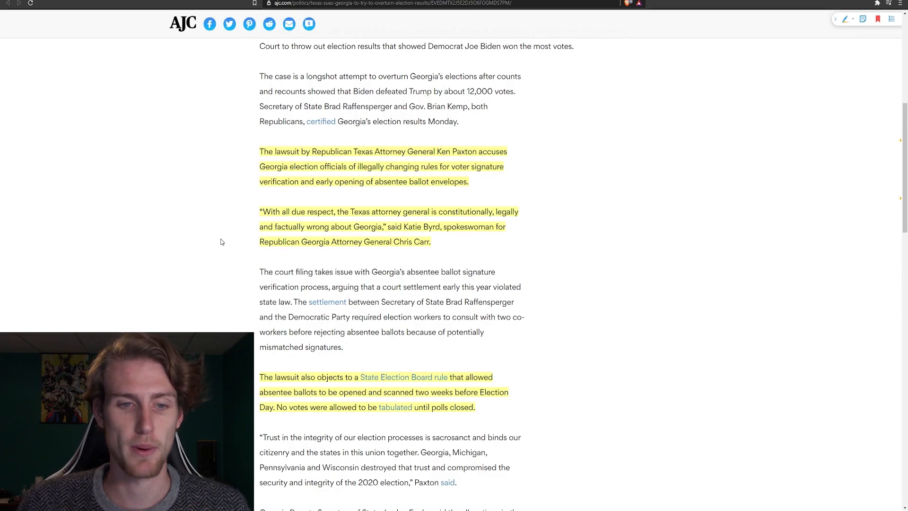
mouse_move(195, 235)
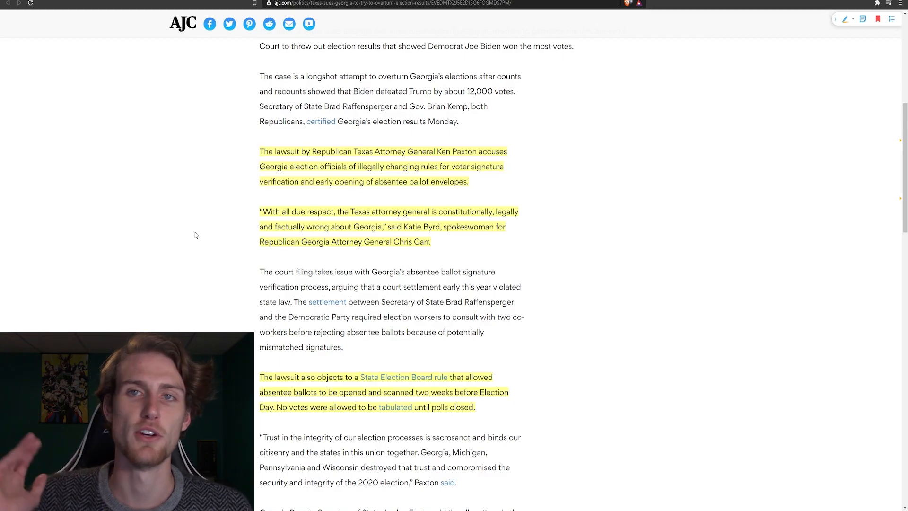
scroll("down", 3)
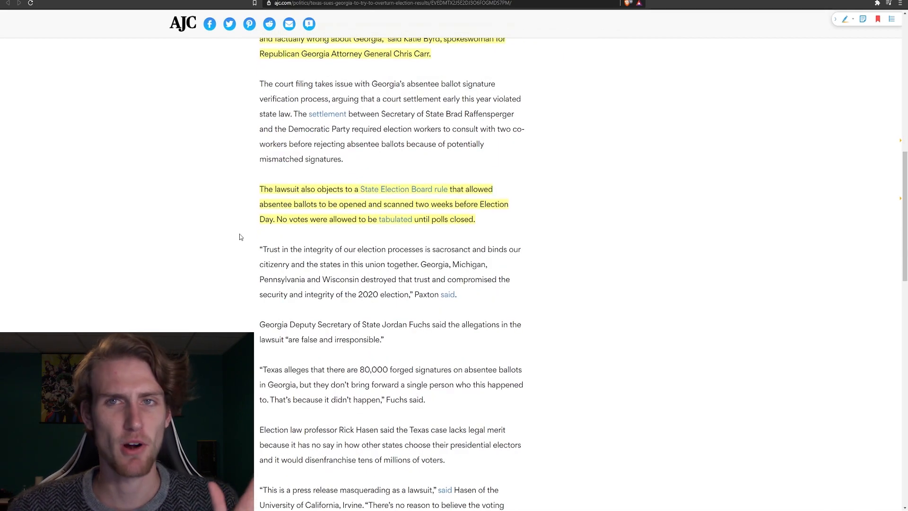
mouse_move(247, 221)
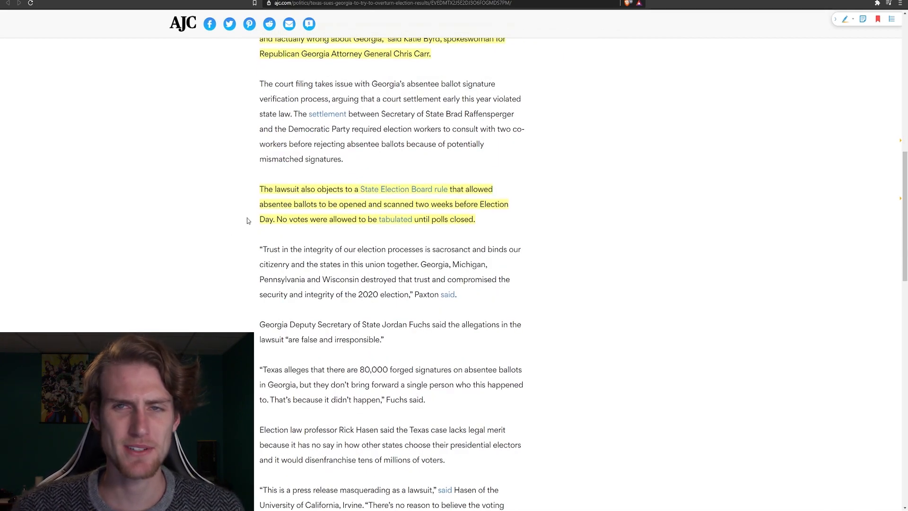
mouse_move(232, 228)
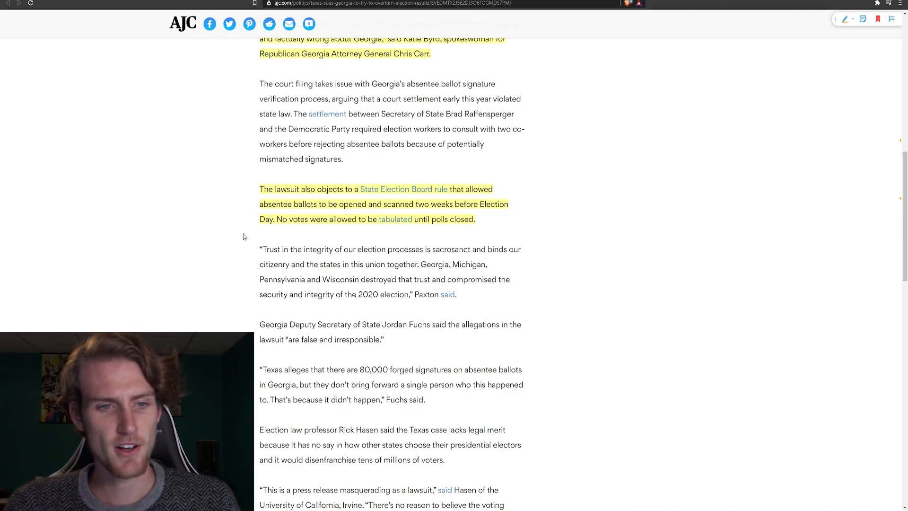
mouse_move(429, 245)
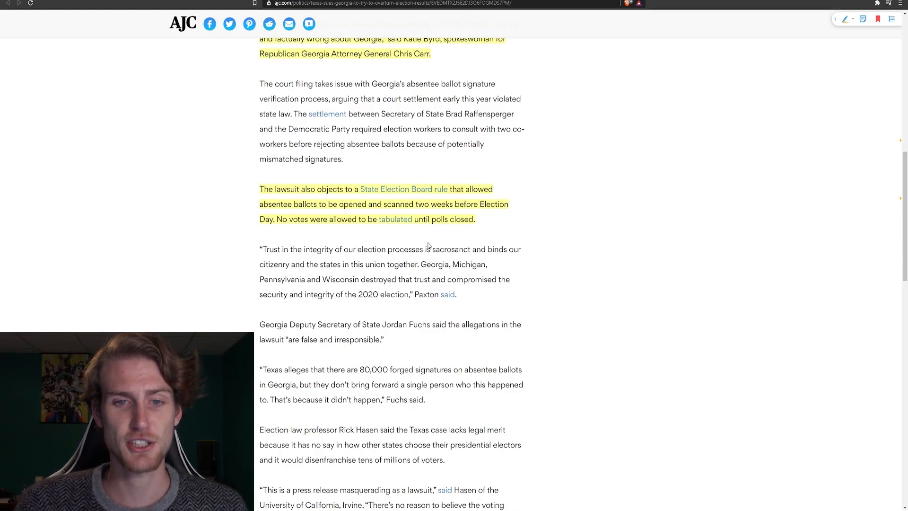
mouse_move(321, 236)
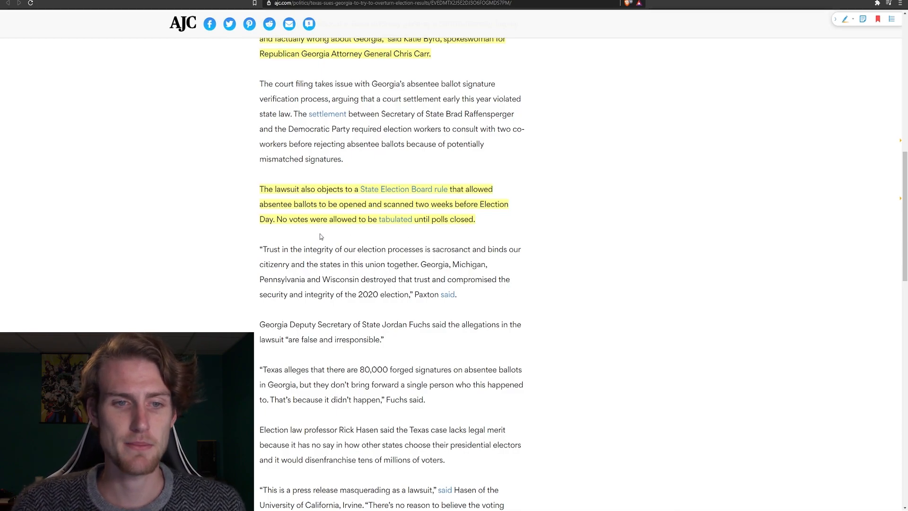
mouse_move(435, 242)
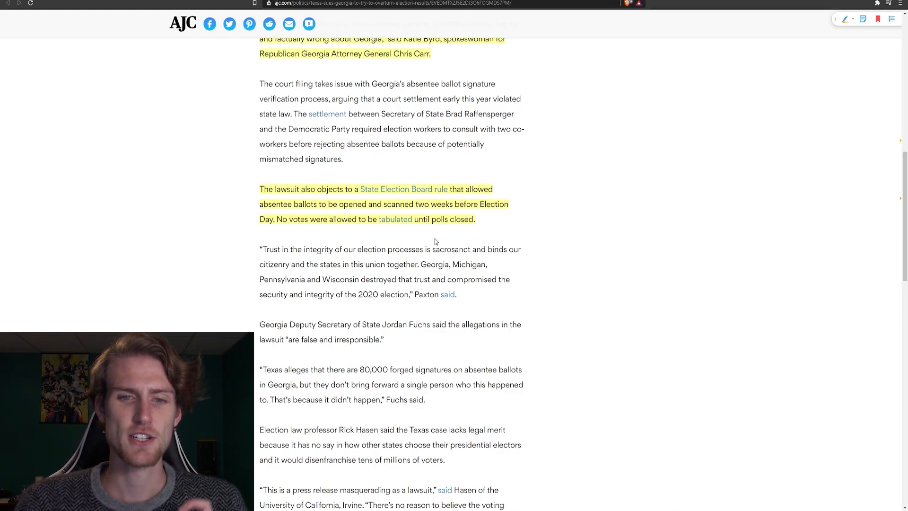
mouse_move(332, 238)
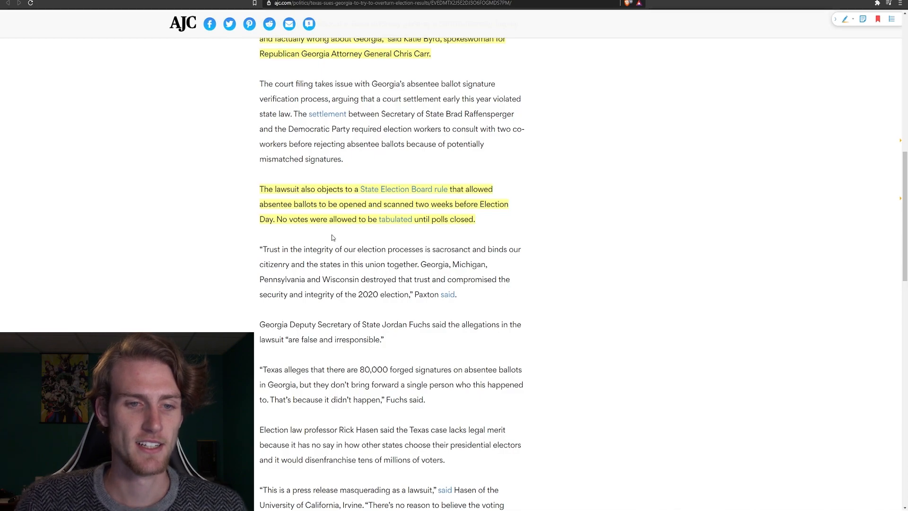
mouse_move(407, 243)
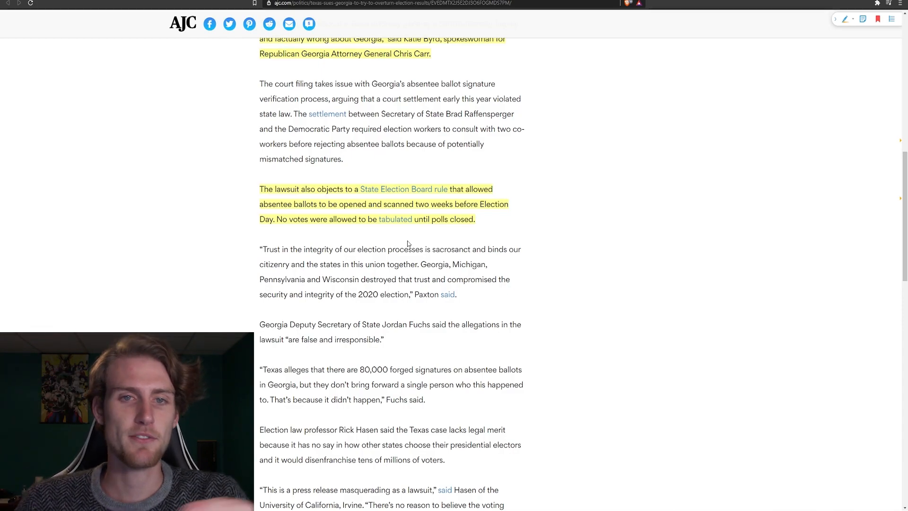
- Scroll back up to the highlighted paragraphs on Paxton's accusation and Katie Byrd's rebuttal
scroll("up", 3)
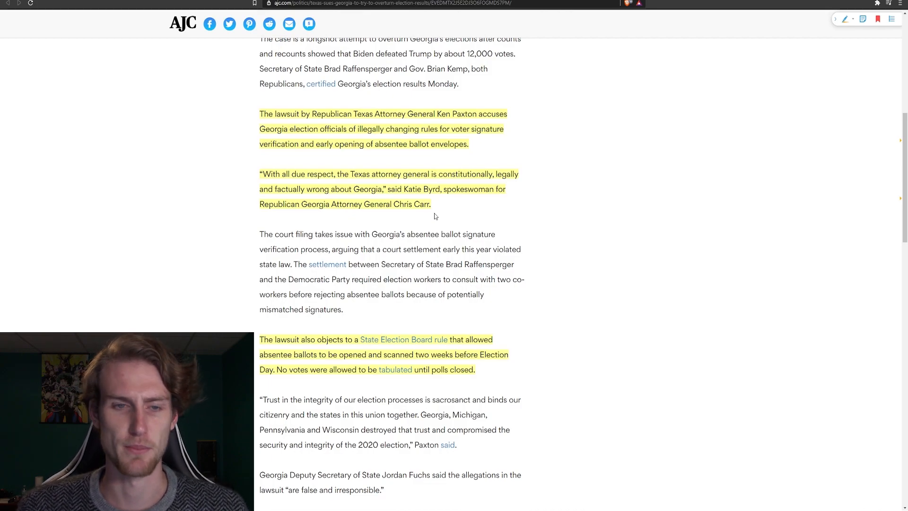
mouse_move(438, 214)
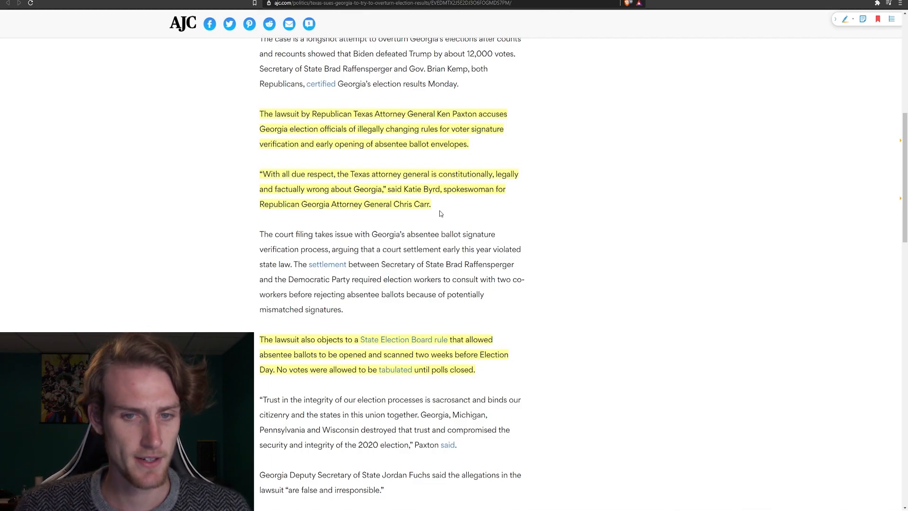
mouse_move(577, 211)
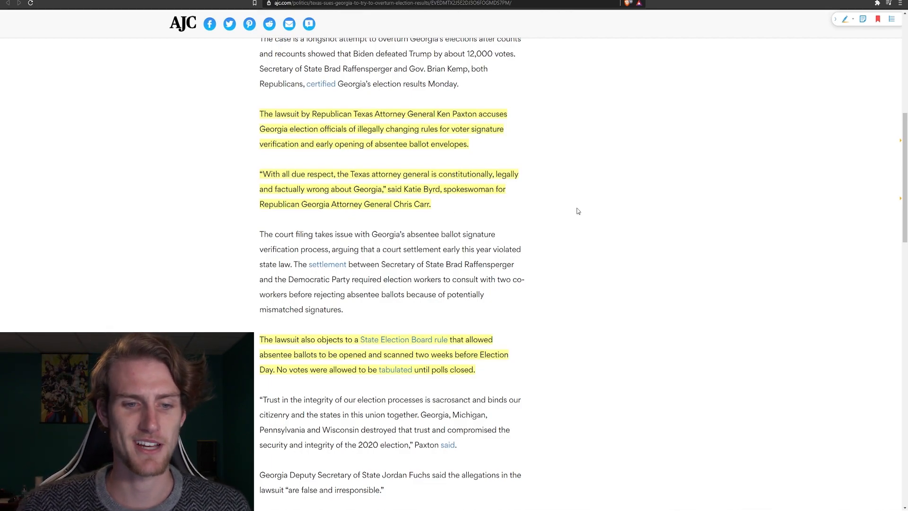
mouse_move(530, 207)
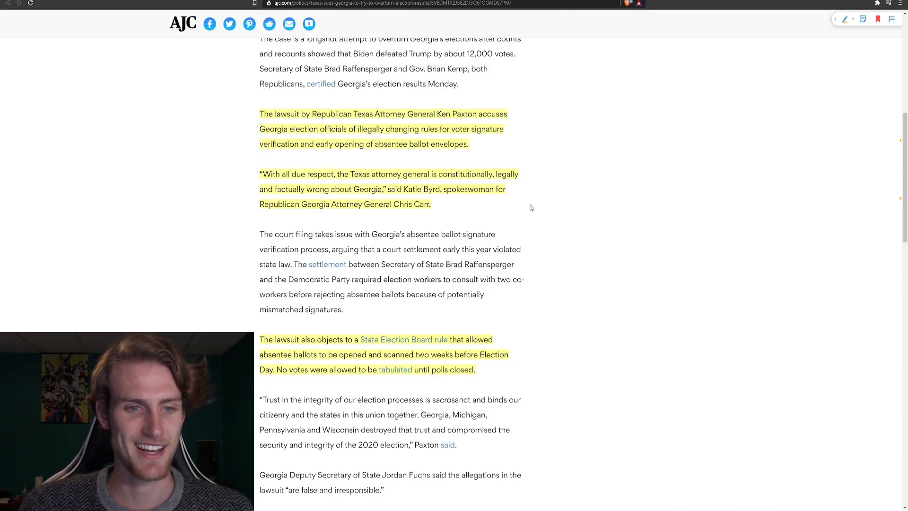
mouse_move(508, 218)
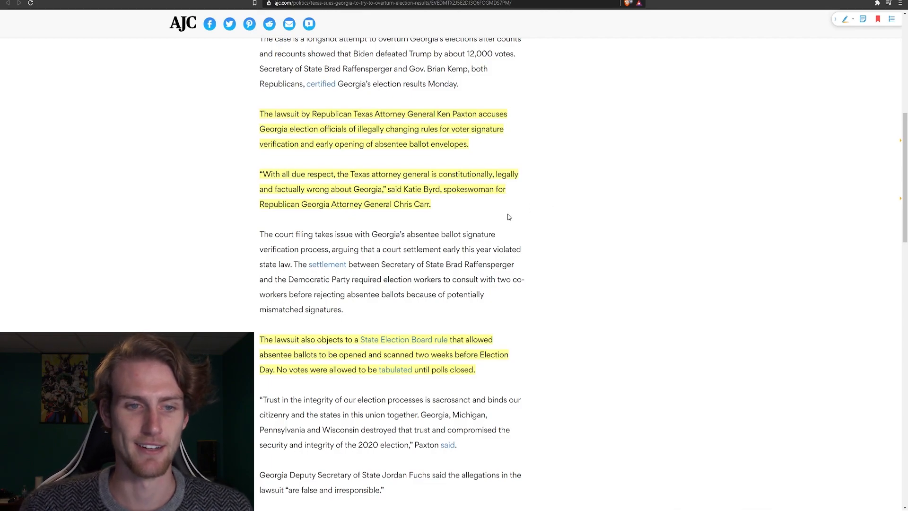
- Switch to the Fox News tab with the RNC Georgia poll-watcher lawsuit article
left_click(373, 4)
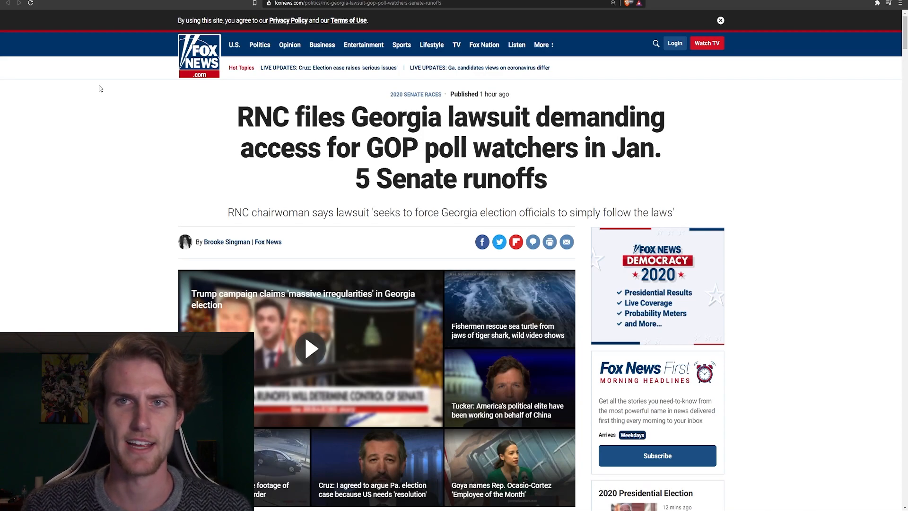
mouse_move(153, 126)
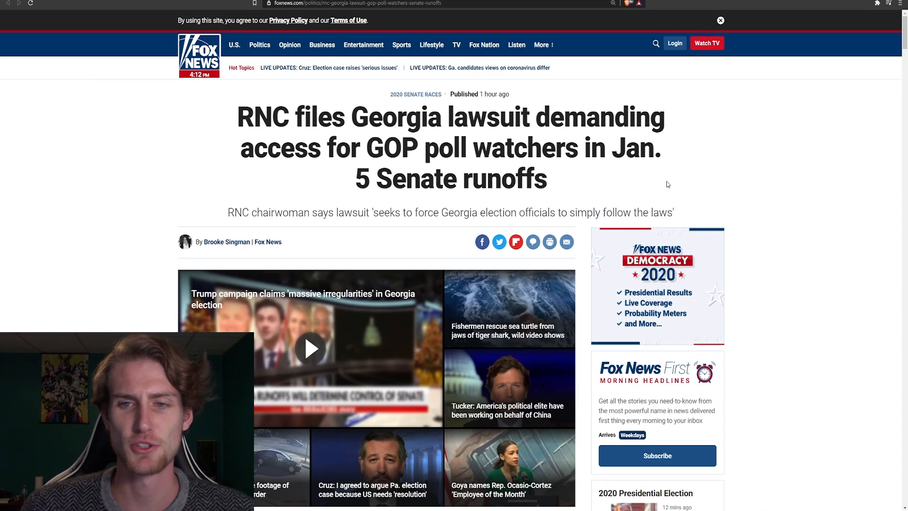
mouse_move(719, 176)
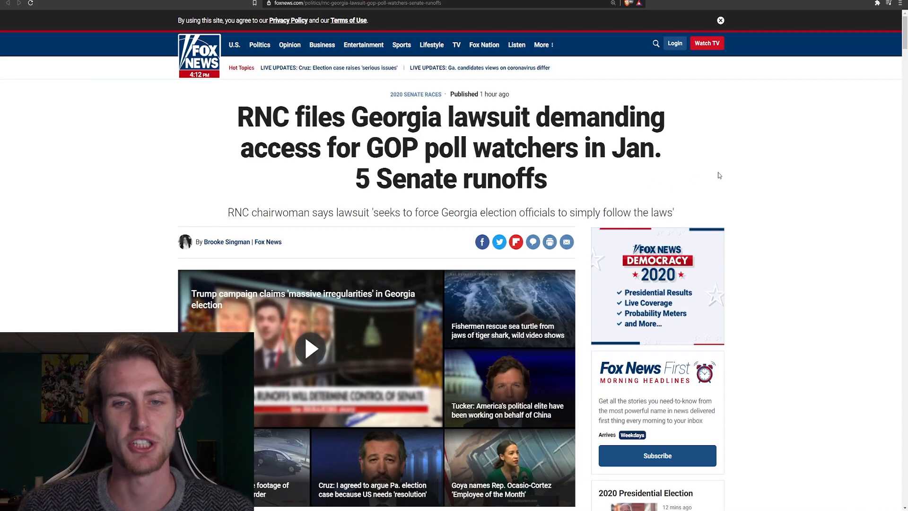
mouse_move(787, 186)
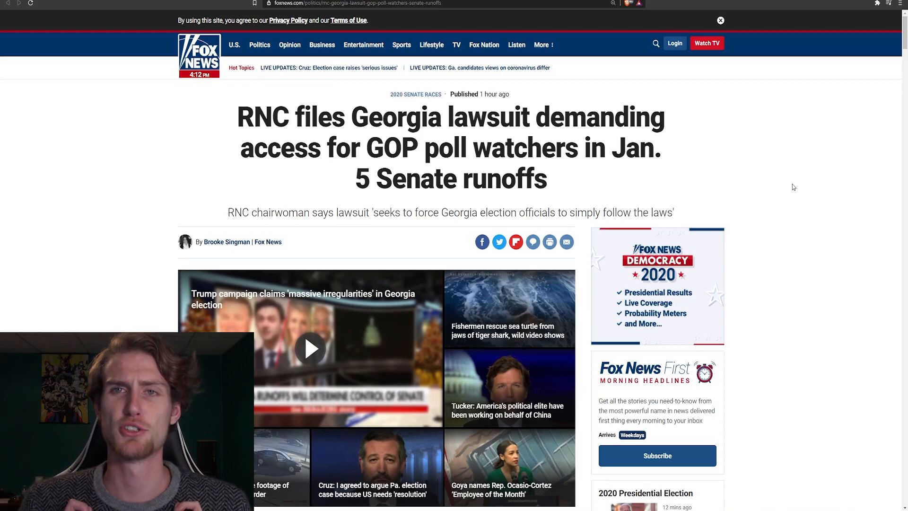
- Scroll past the header and video to the highlighted paragraphs on the RNC's poll-watcher and drop-box claims
scroll("down", 3)
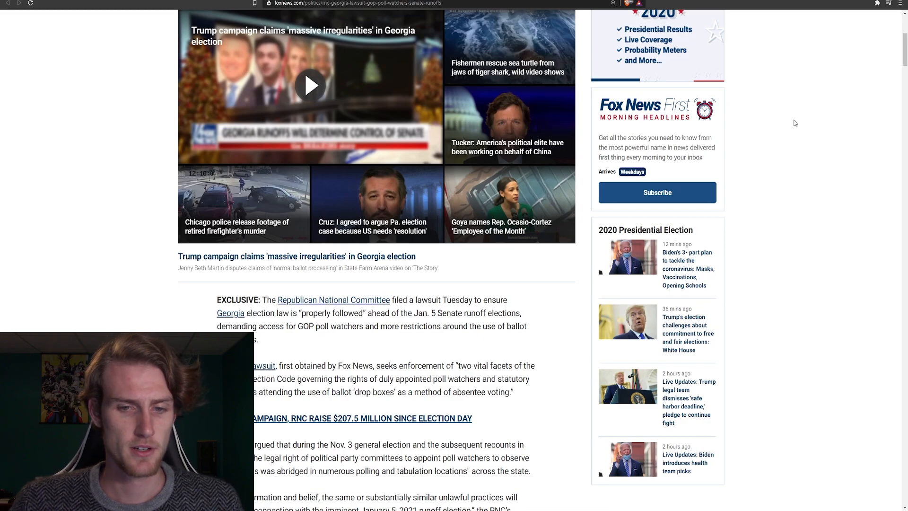
scroll("down", 3)
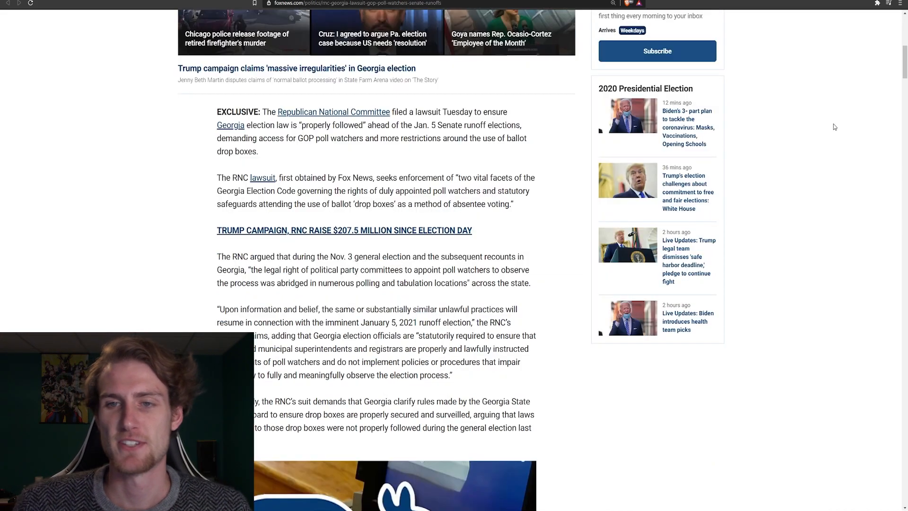
mouse_move(831, 118)
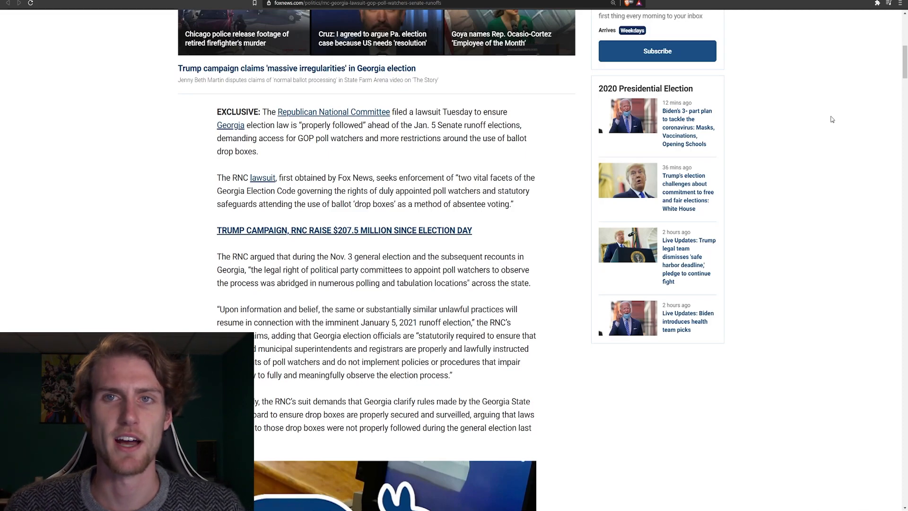
scroll("down", 3)
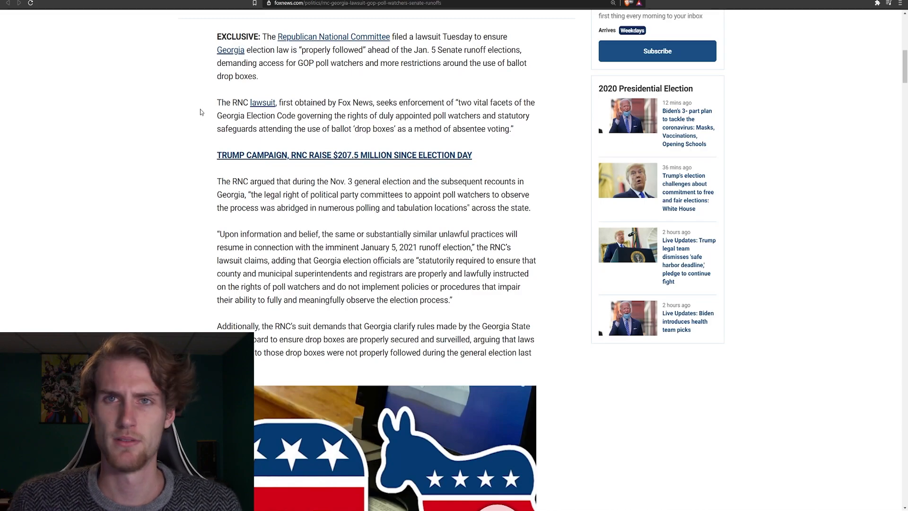
scroll("down", 3)
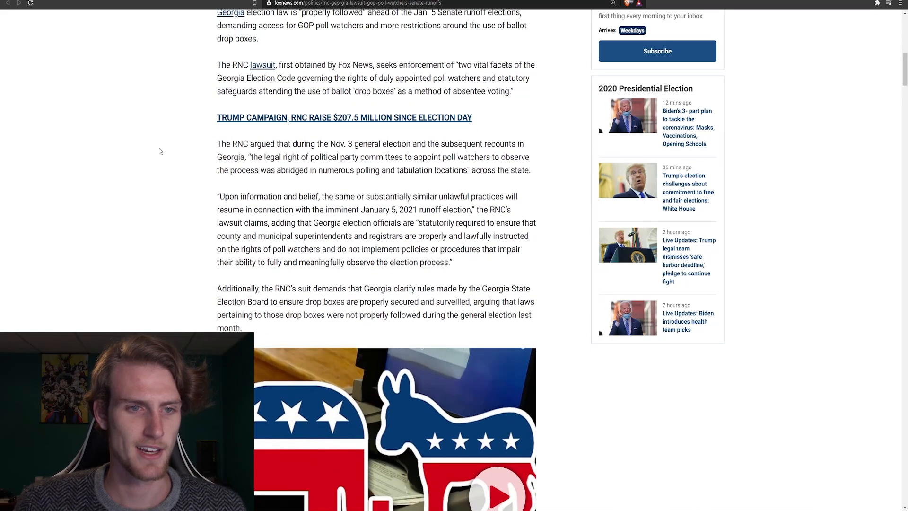
scroll("up", 3)
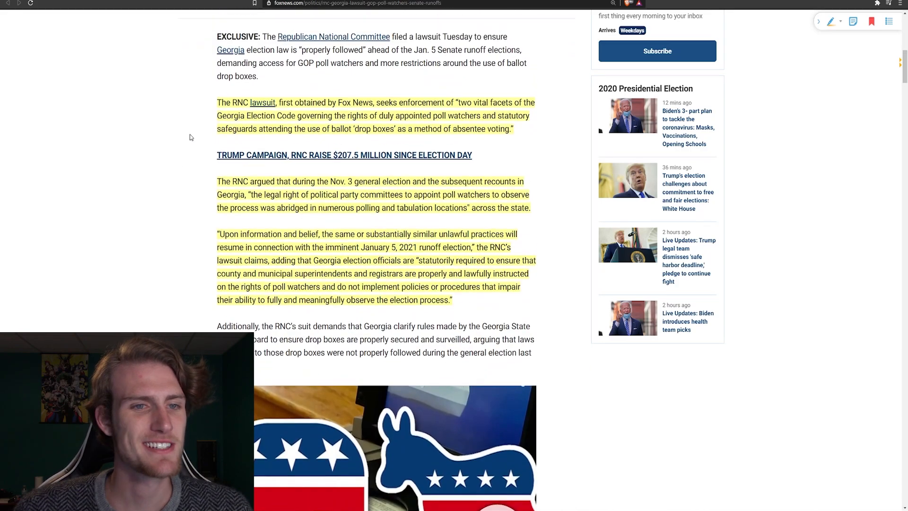
mouse_move(344, 148)
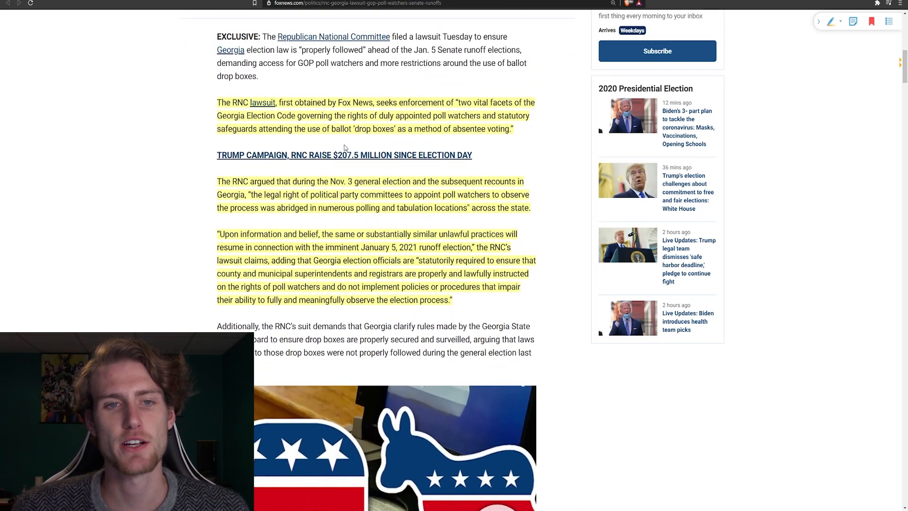
mouse_move(461, 149)
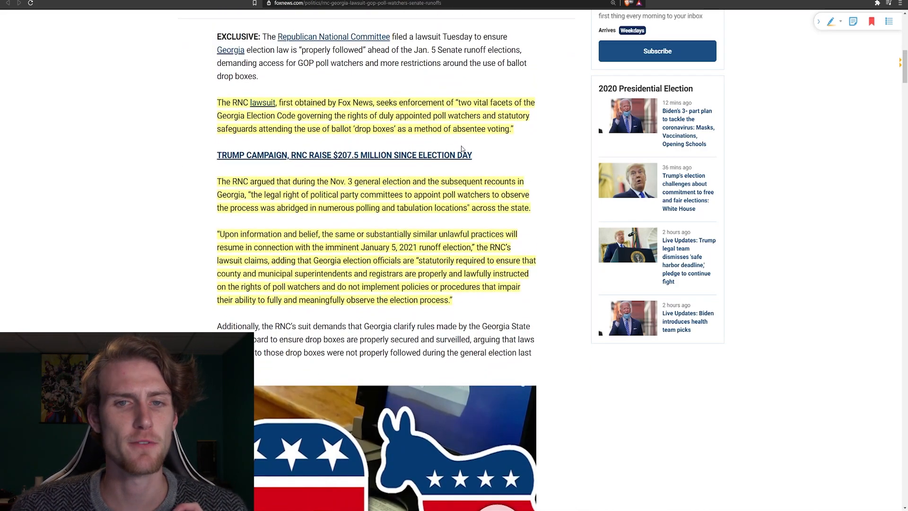
mouse_move(324, 139)
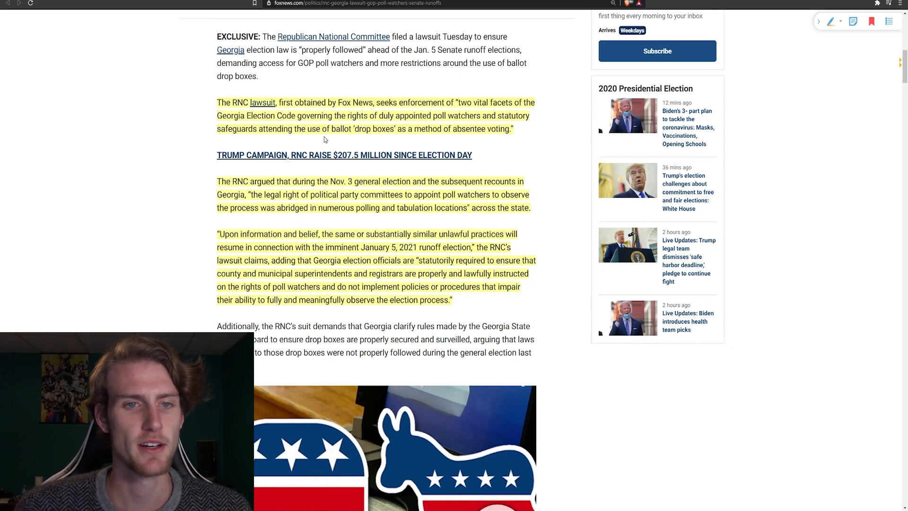
mouse_move(456, 148)
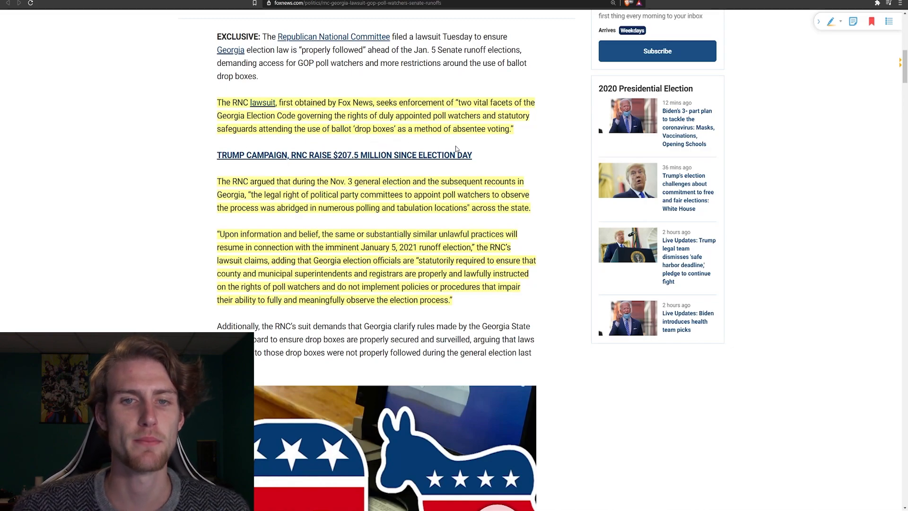
mouse_move(301, 146)
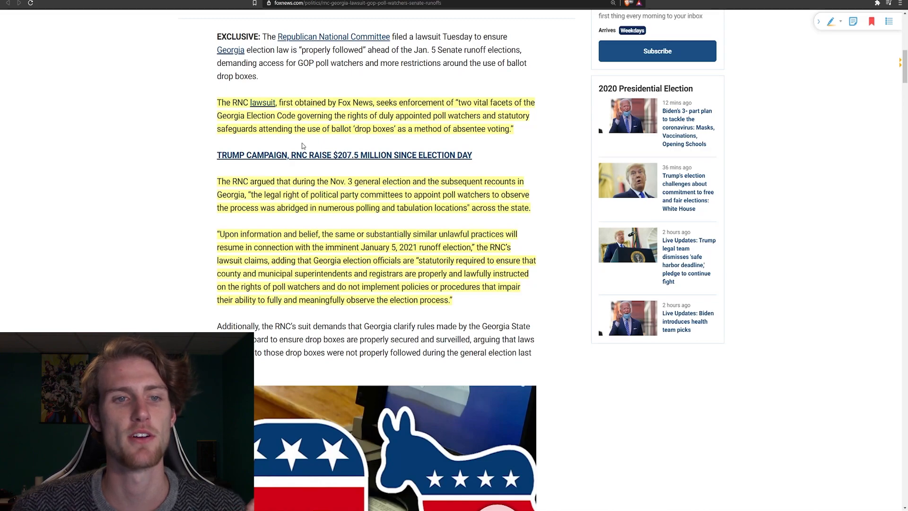
mouse_move(408, 146)
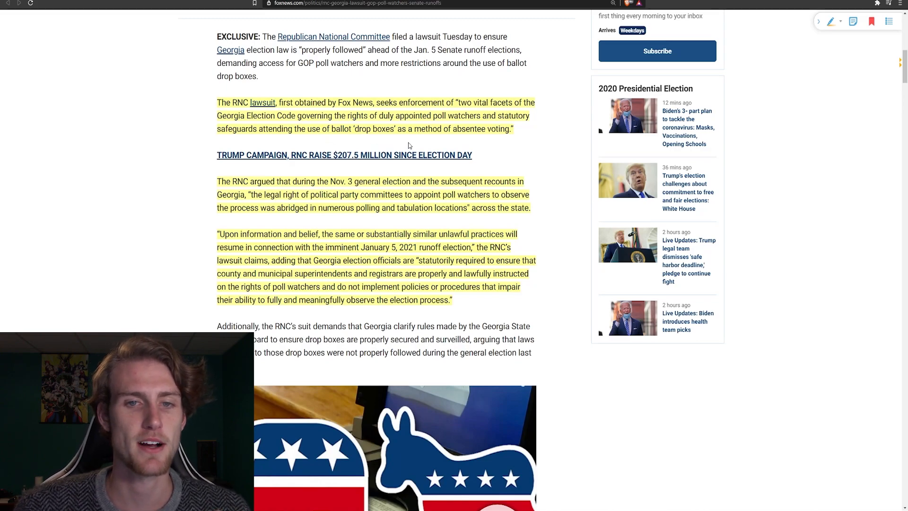
mouse_move(554, 166)
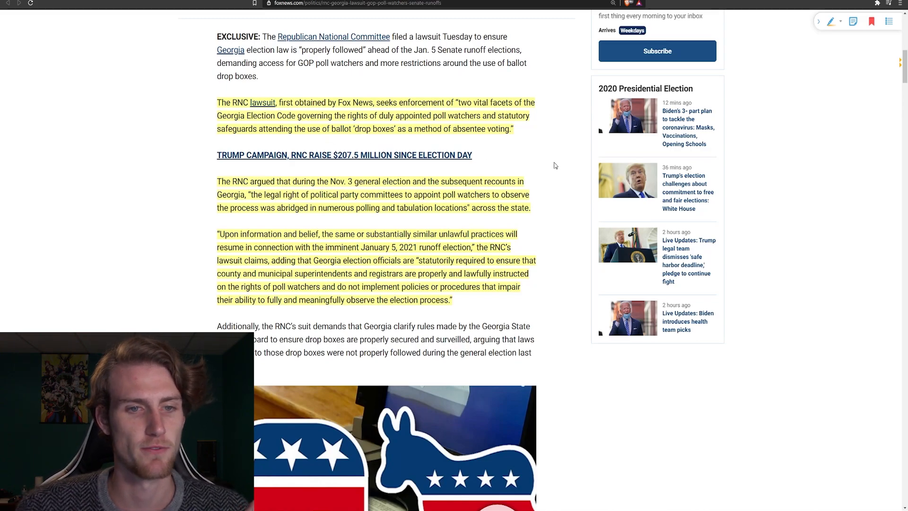
mouse_move(290, 228)
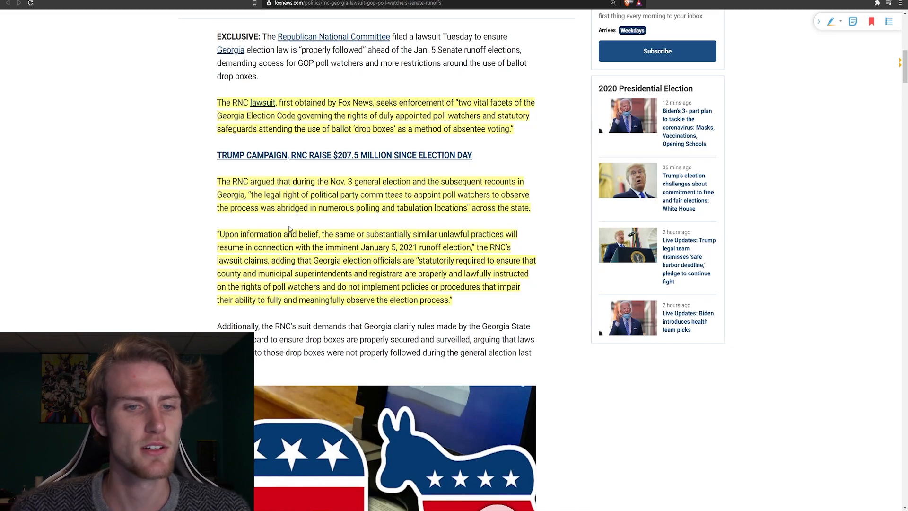
mouse_move(486, 226)
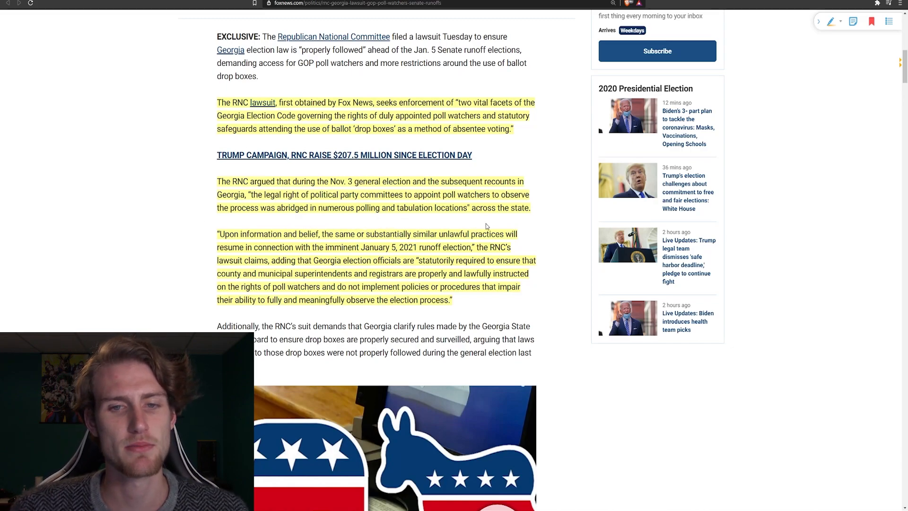
mouse_move(307, 220)
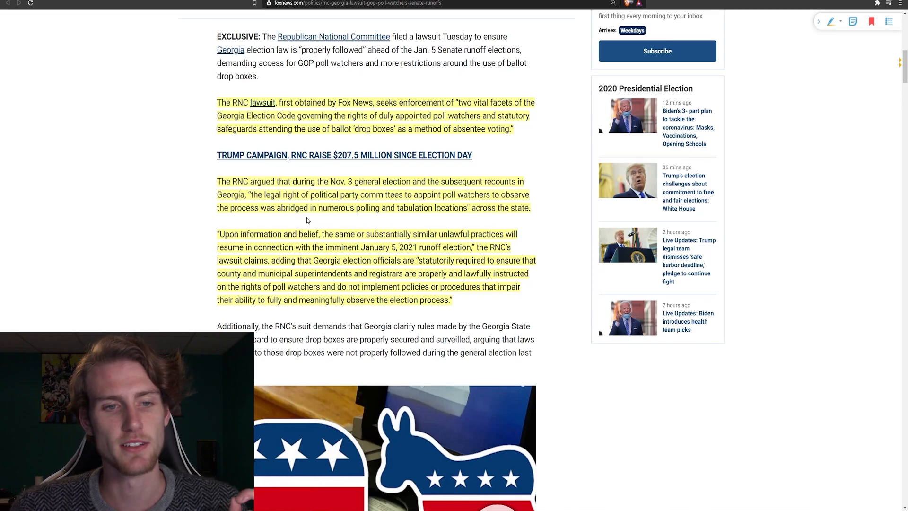
mouse_move(427, 227)
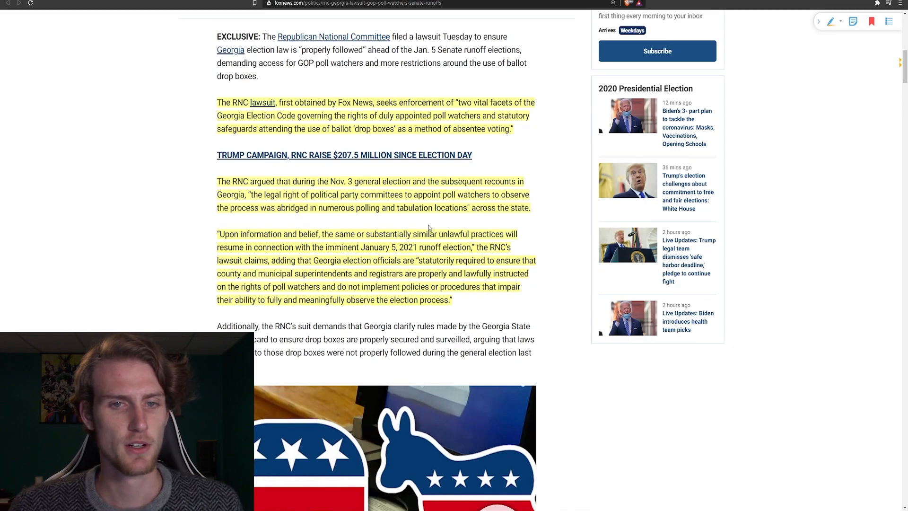
mouse_move(550, 210)
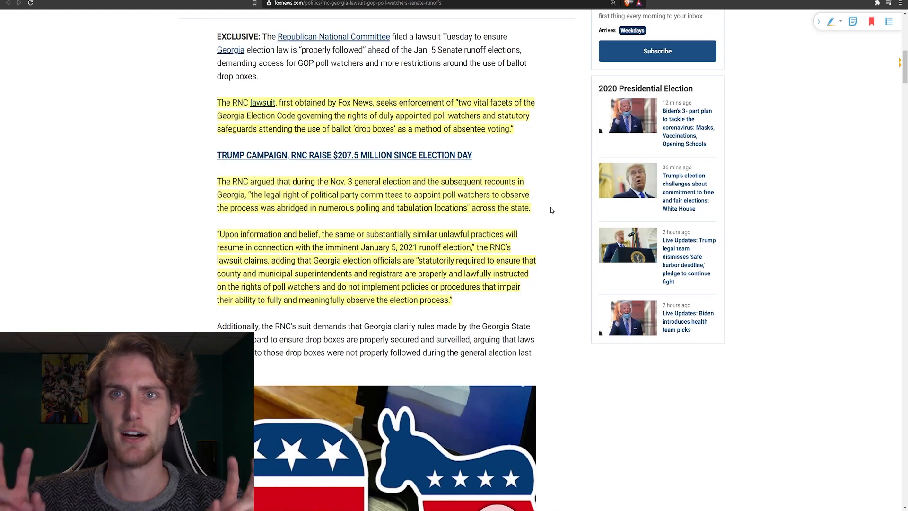
mouse_move(571, 211)
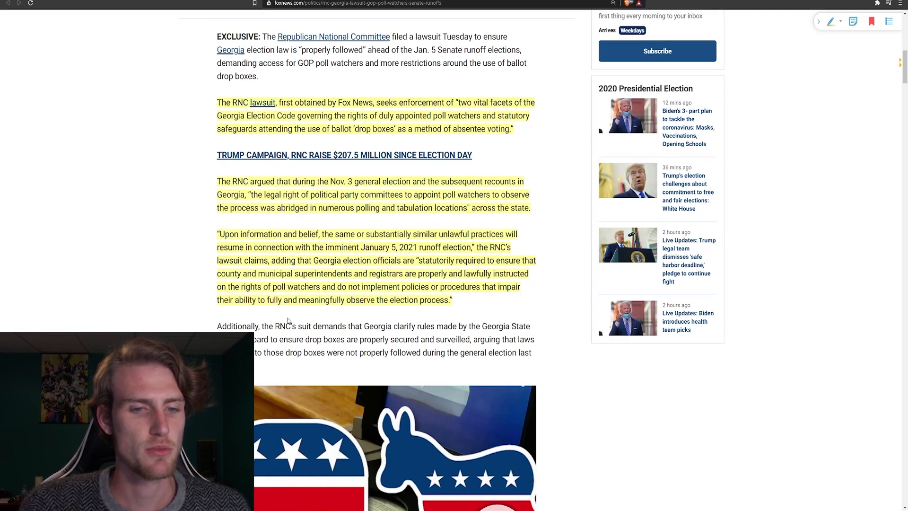
mouse_move(398, 320)
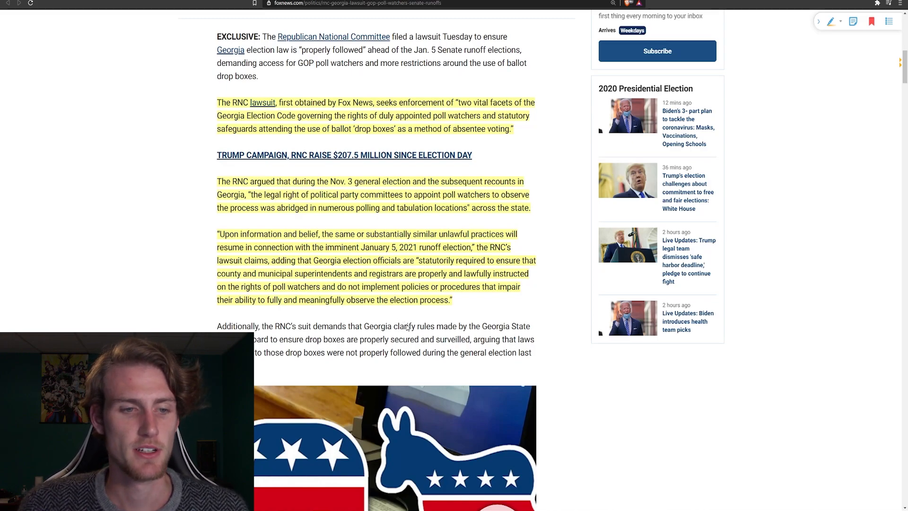
mouse_move(343, 321)
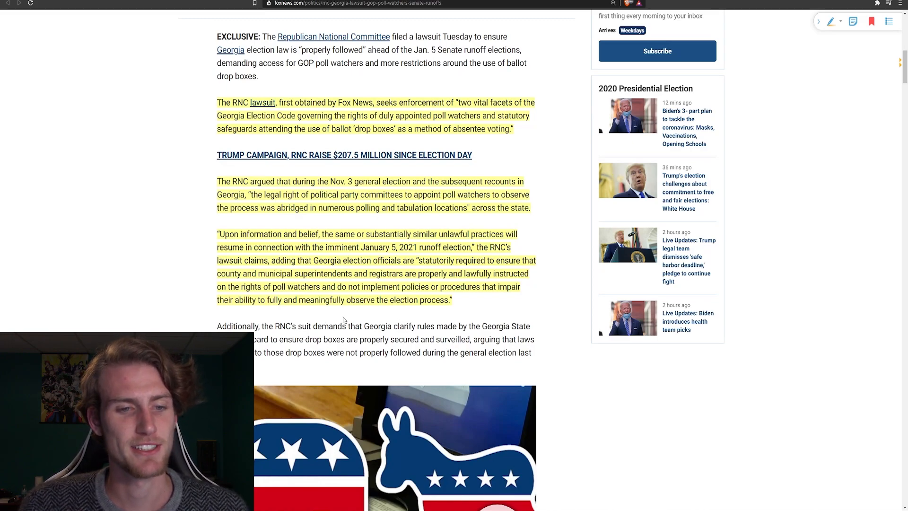
mouse_move(479, 322)
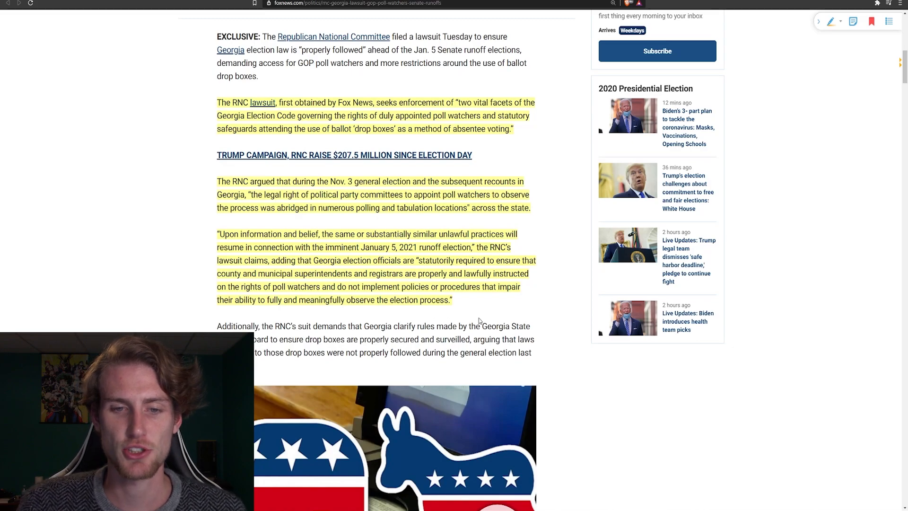
mouse_move(404, 323)
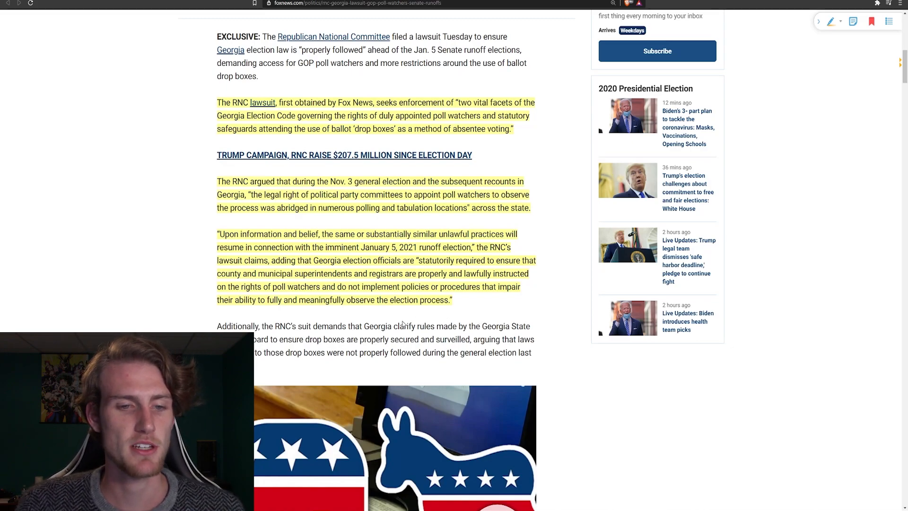
mouse_move(346, 318)
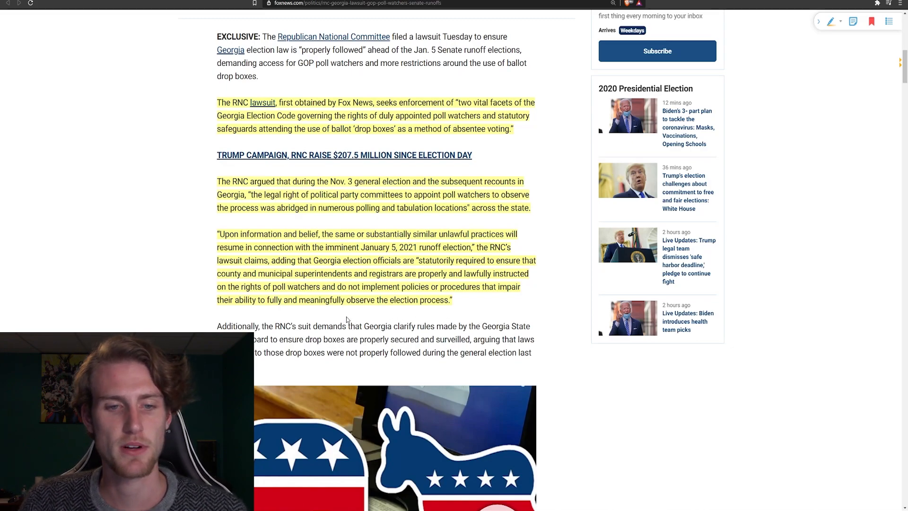
mouse_move(460, 317)
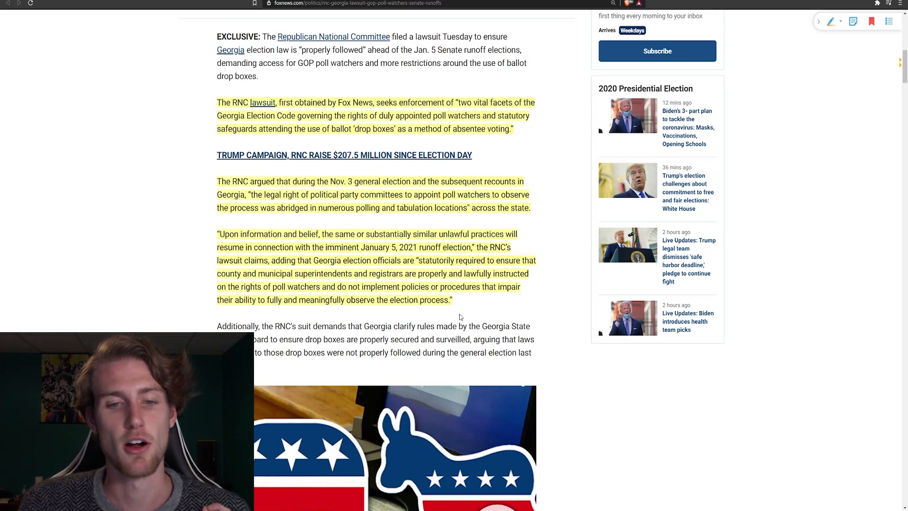
mouse_move(486, 305)
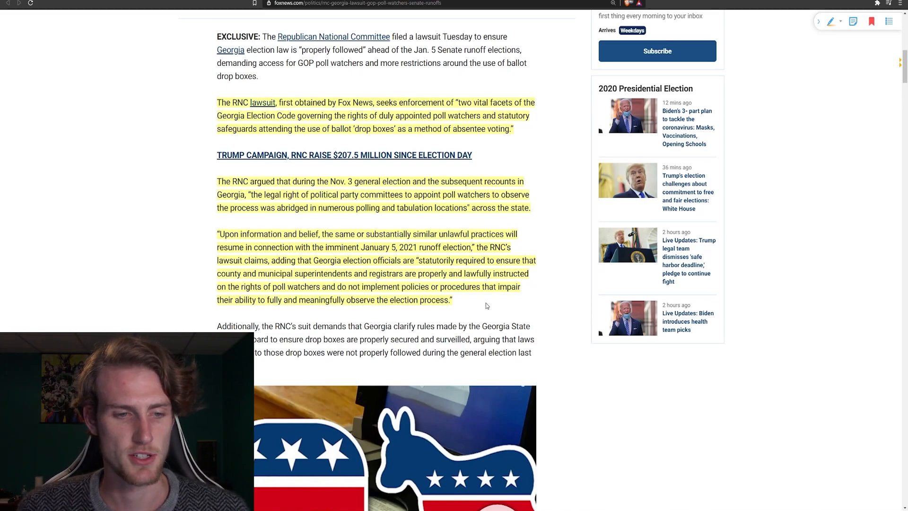
mouse_move(483, 306)
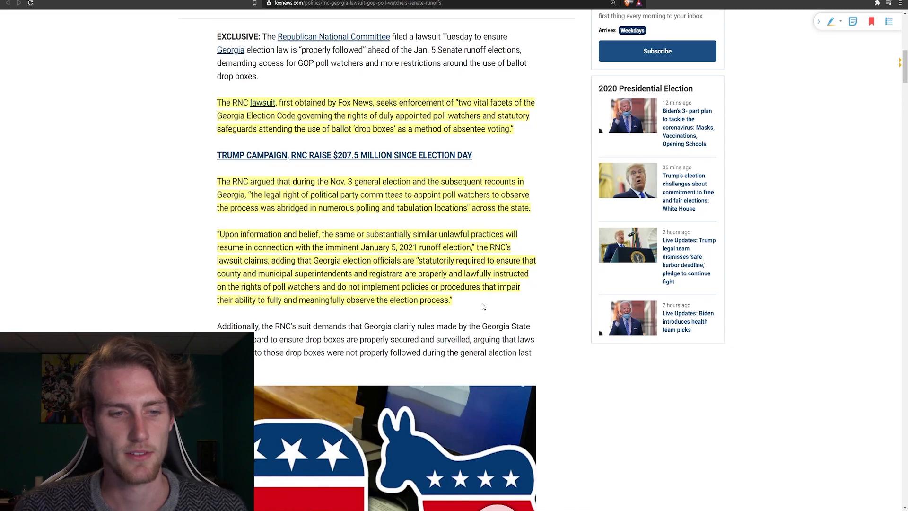
mouse_move(409, 322)
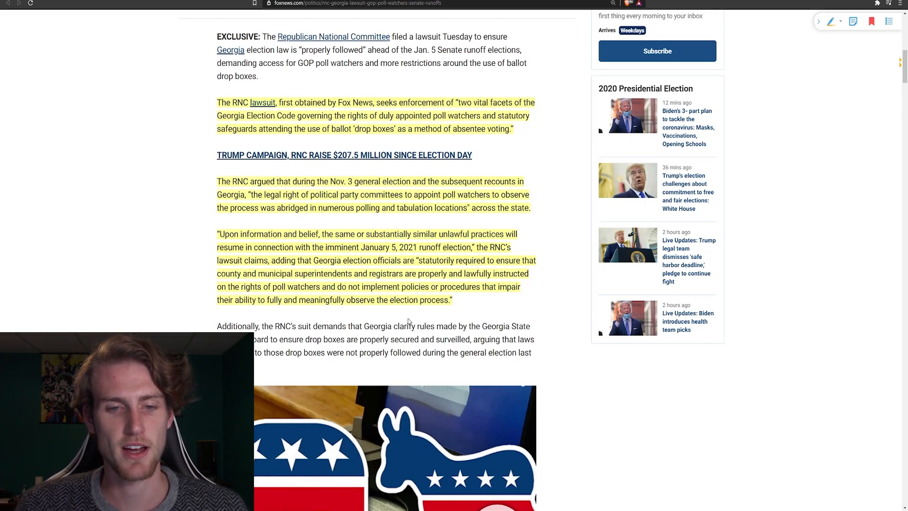
mouse_move(228, 322)
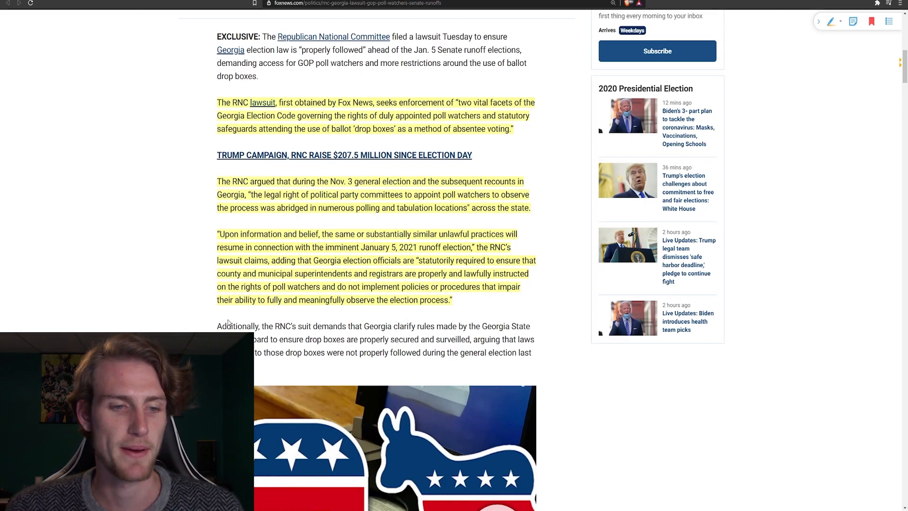
mouse_move(356, 322)
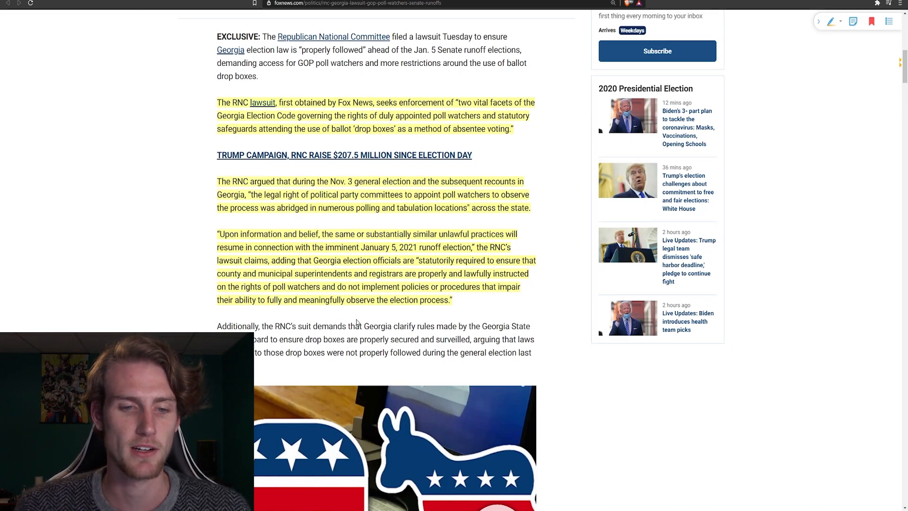
mouse_move(541, 310)
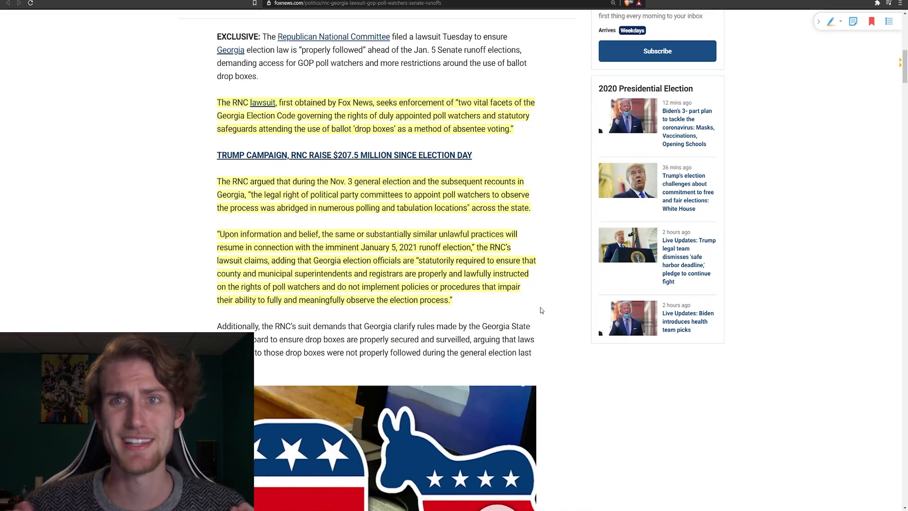
mouse_move(527, 289)
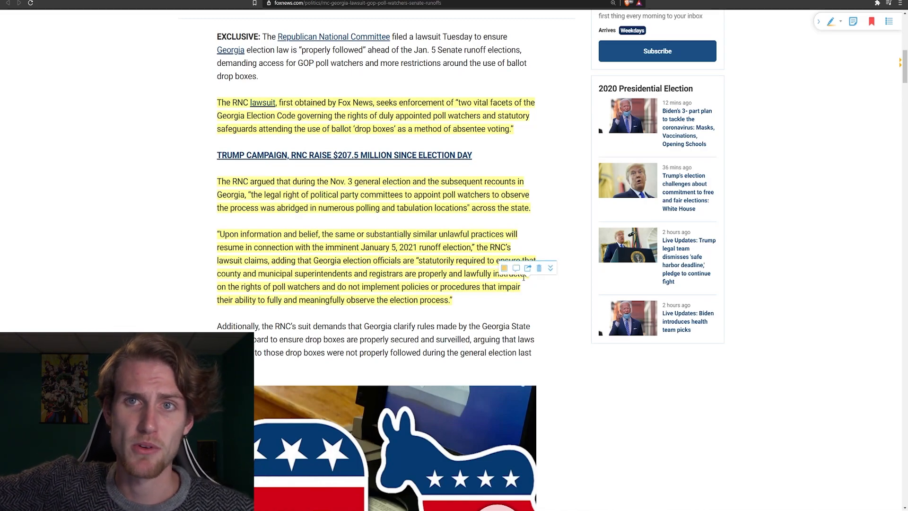
mouse_move(589, 241)
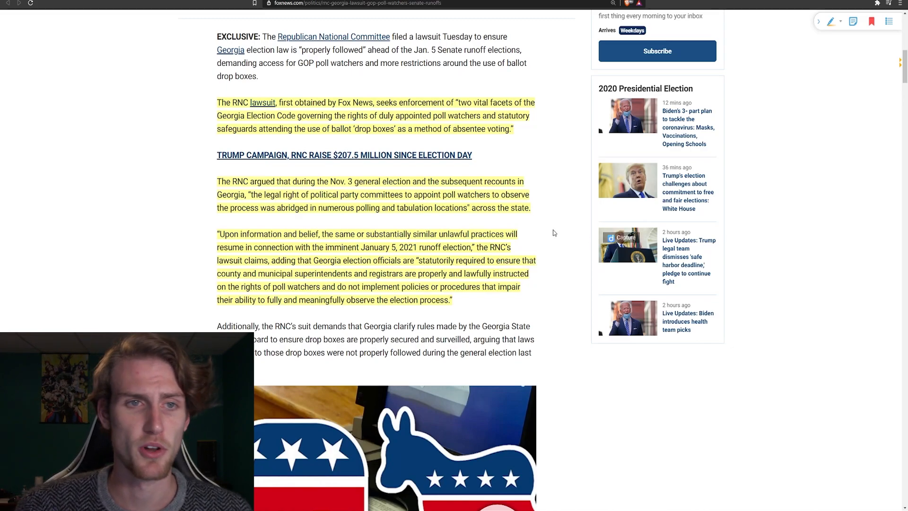
mouse_move(555, 227)
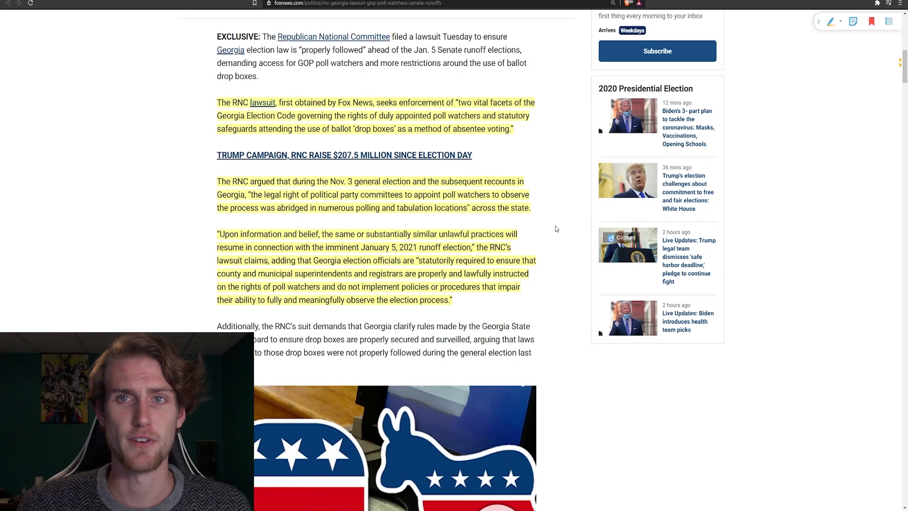
mouse_move(554, 212)
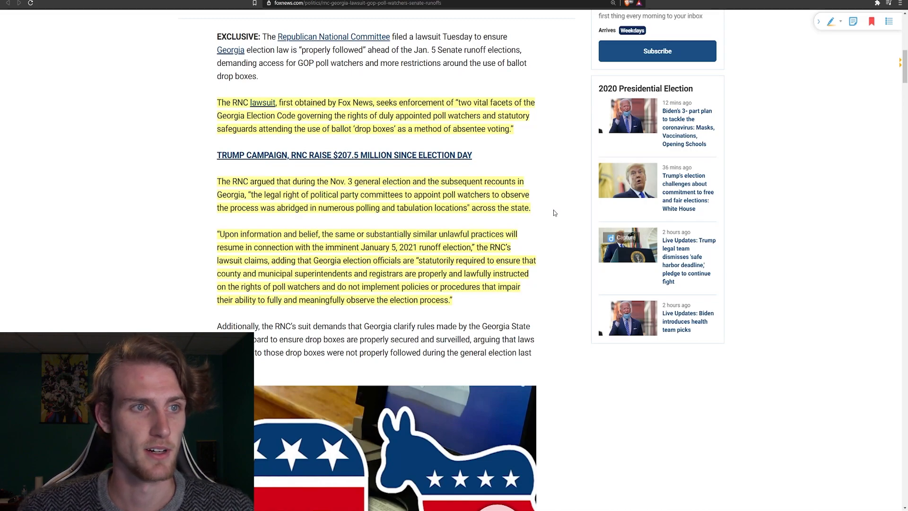
mouse_move(101, 128)
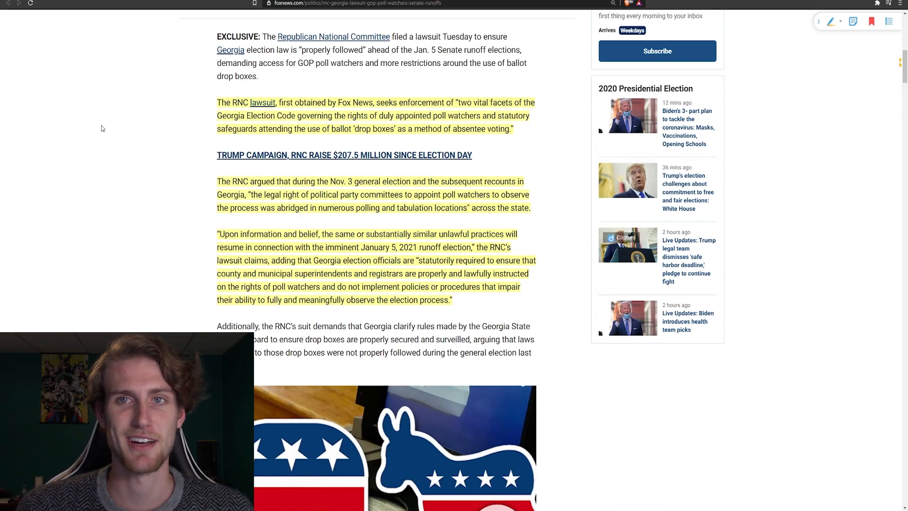
mouse_move(114, 129)
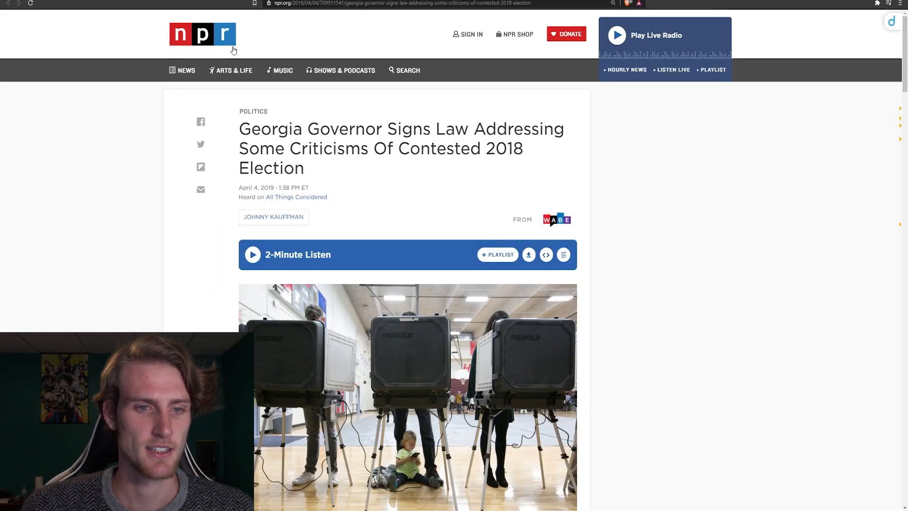
mouse_move(106, 201)
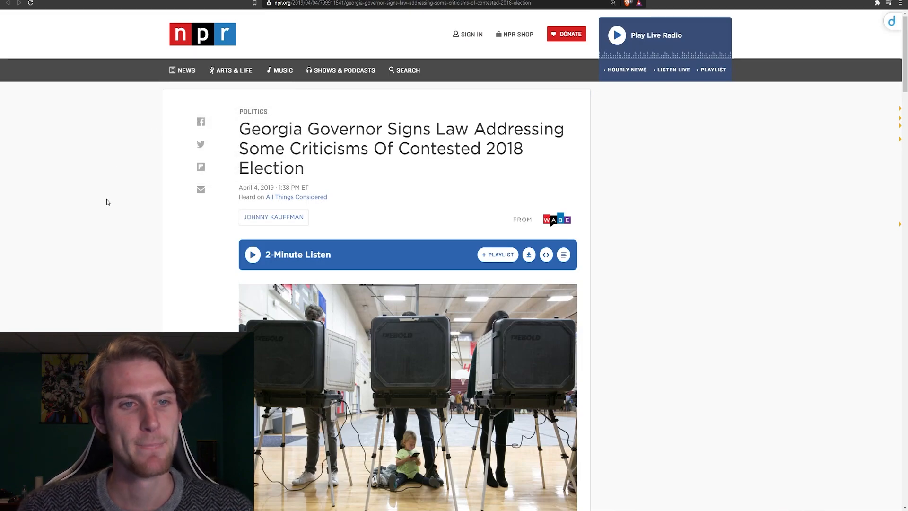
mouse_move(249, 188)
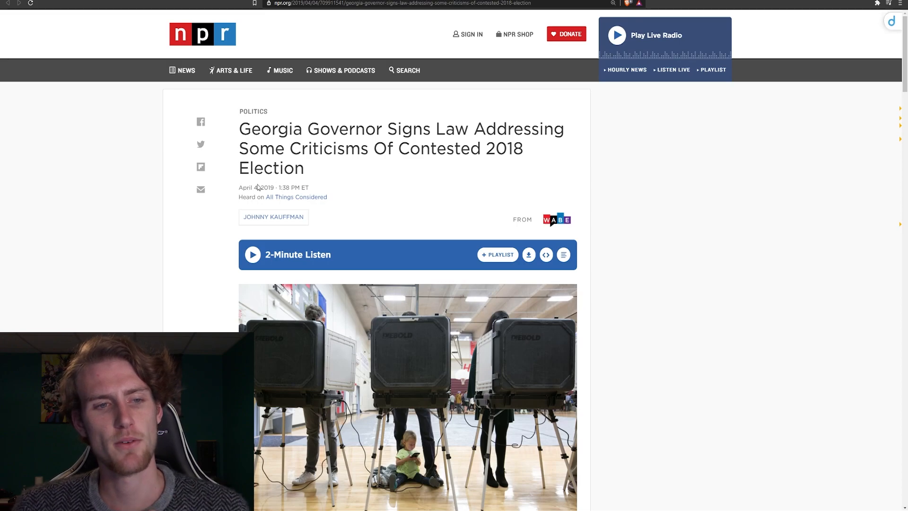
mouse_move(350, 174)
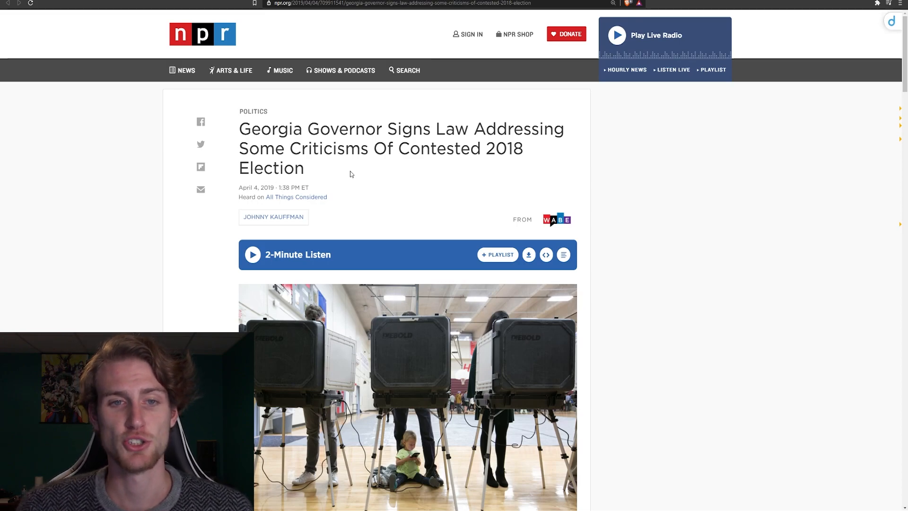
mouse_move(515, 185)
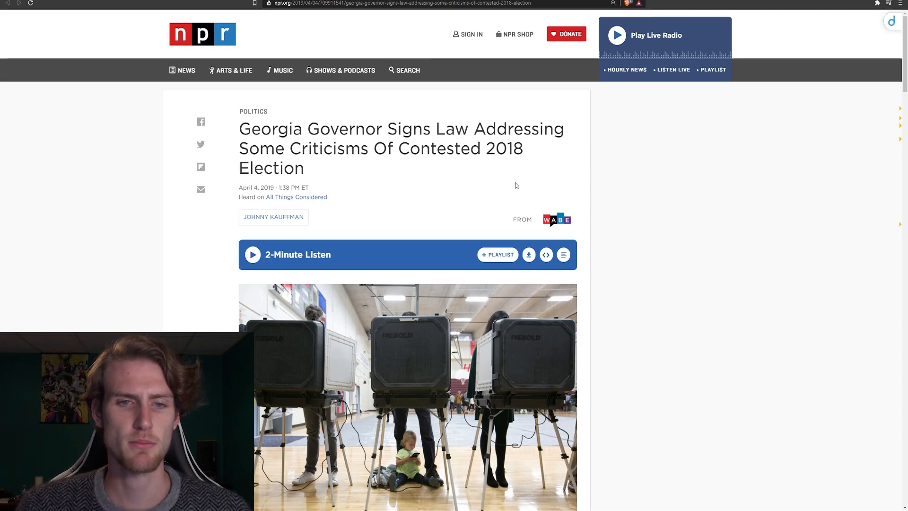
mouse_move(641, 195)
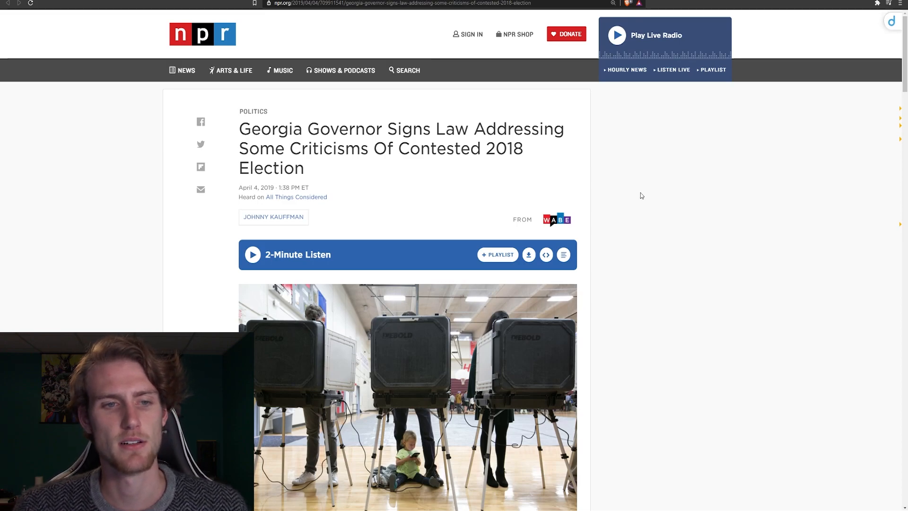
mouse_move(646, 195)
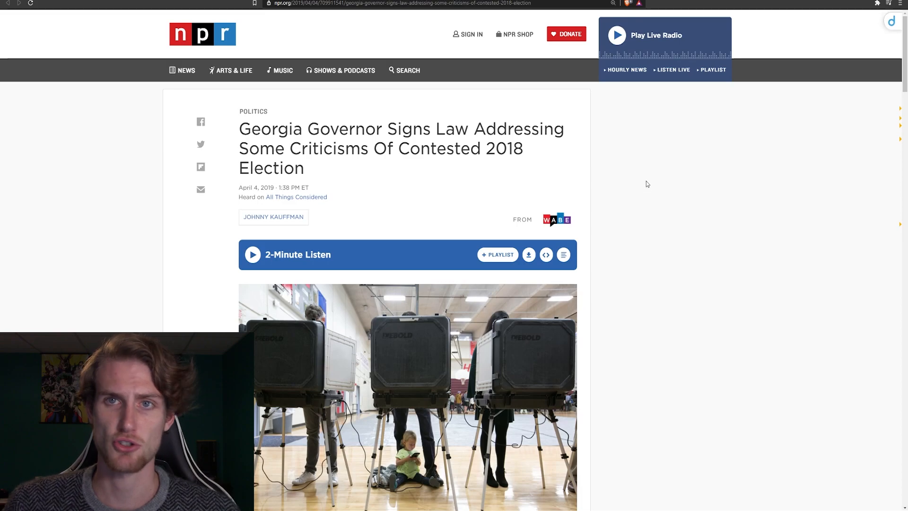
mouse_move(648, 205)
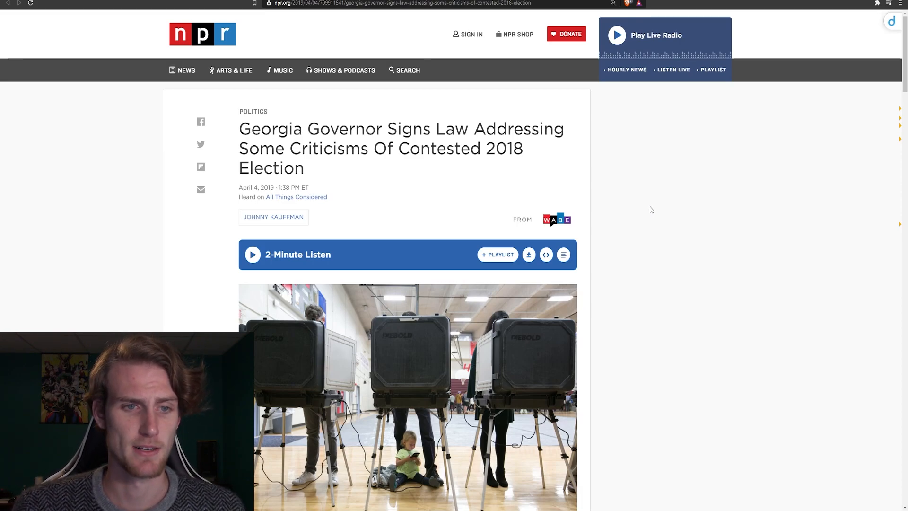
- Scroll the NPR article slightly down to the photo caption about Kemp's new election law
scroll("down", 3)
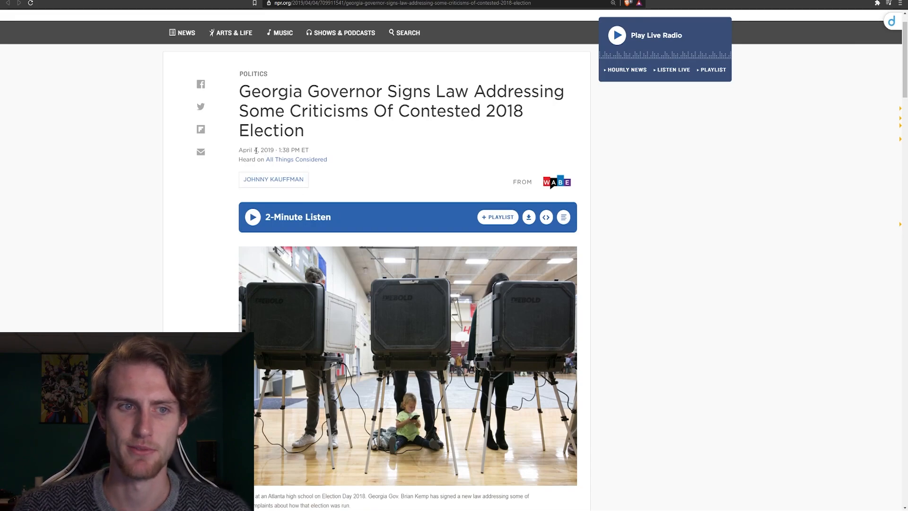
- Scroll to the highlighted opening paragraphs on Kemp's overhaul, polling places and absentee ballots
scroll("down", 3)
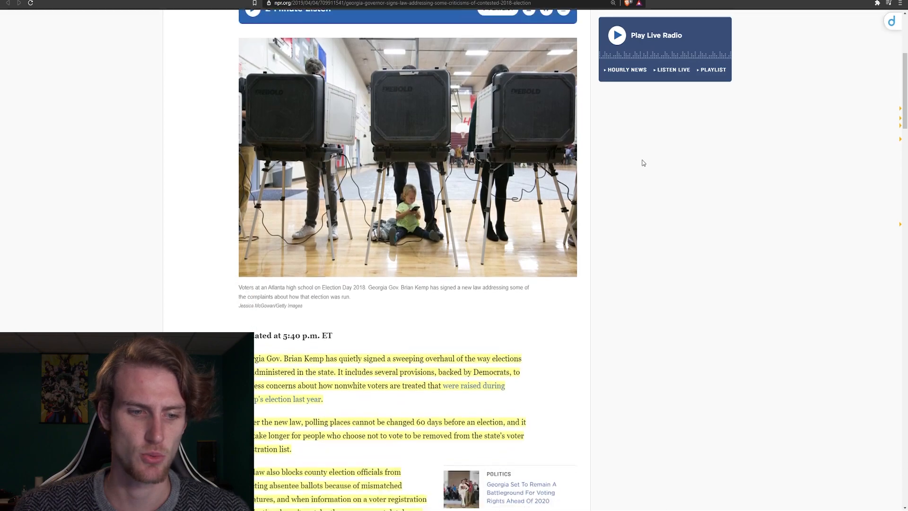
scroll("down", 3)
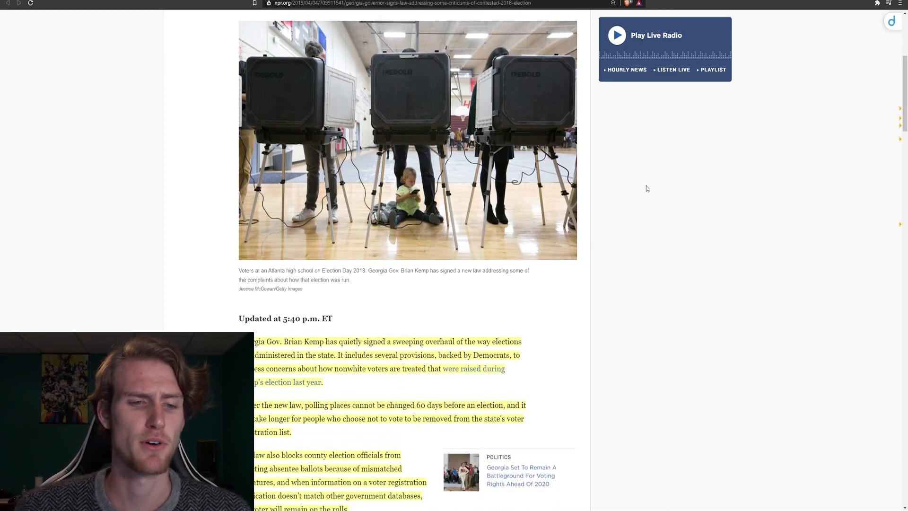
mouse_move(644, 186)
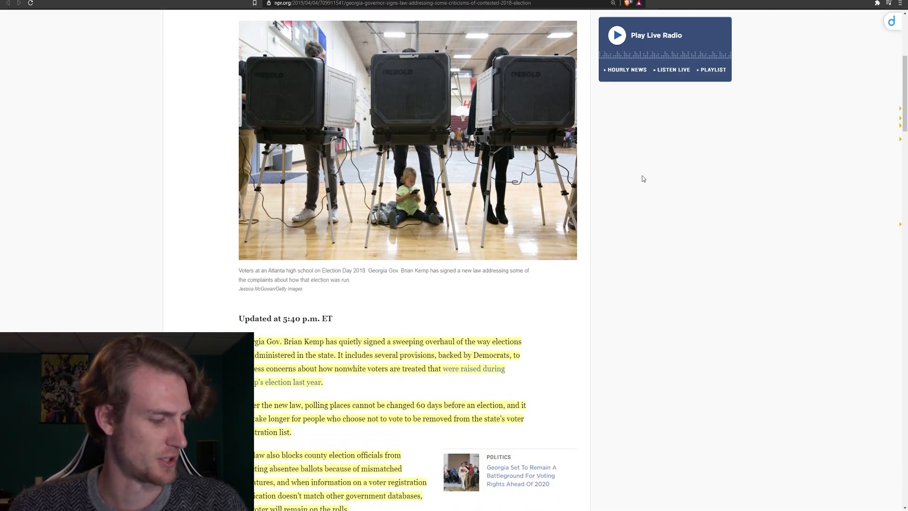
scroll("down", 3)
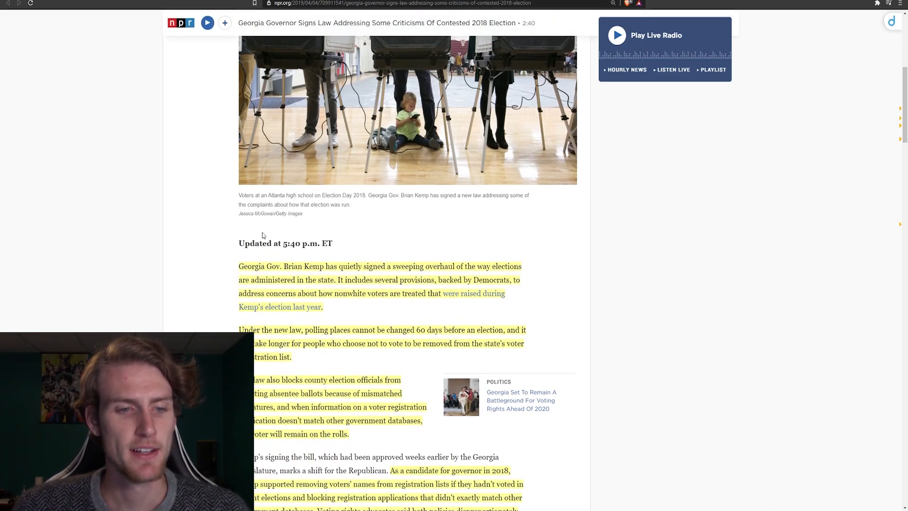
mouse_move(350, 317)
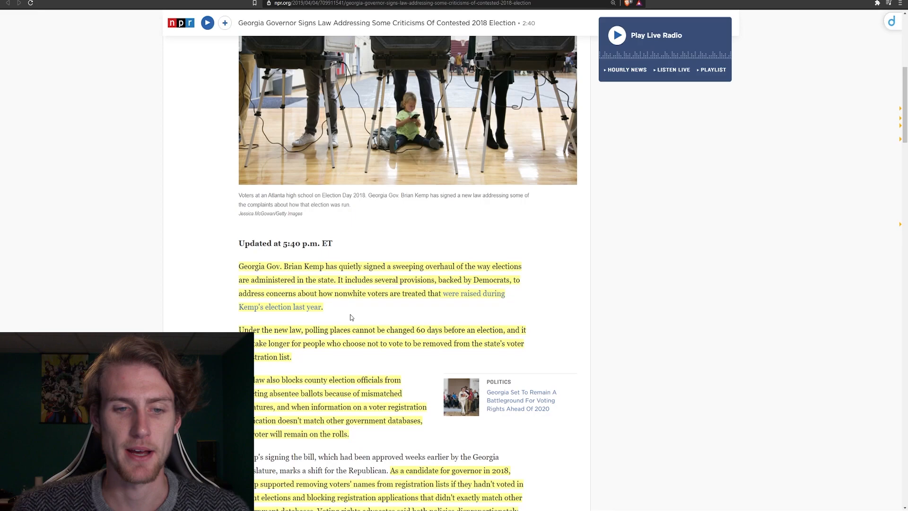
mouse_move(443, 321)
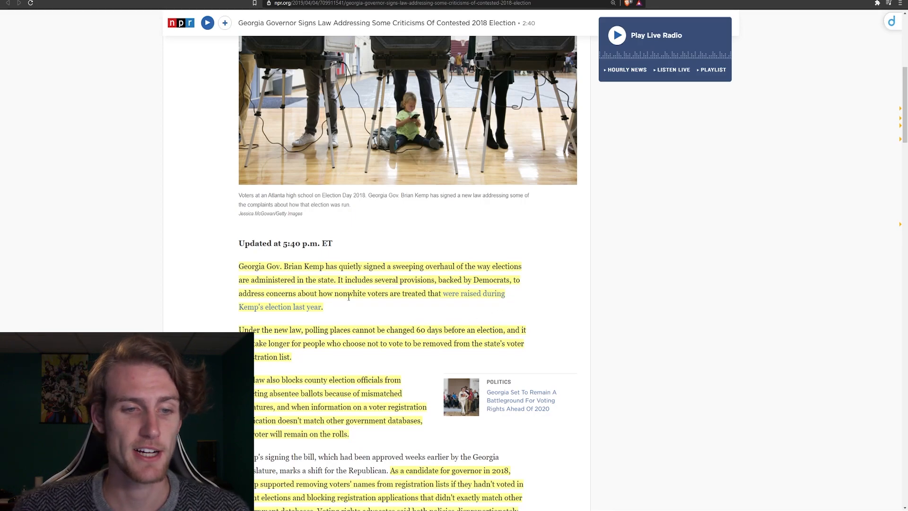
mouse_move(333, 312)
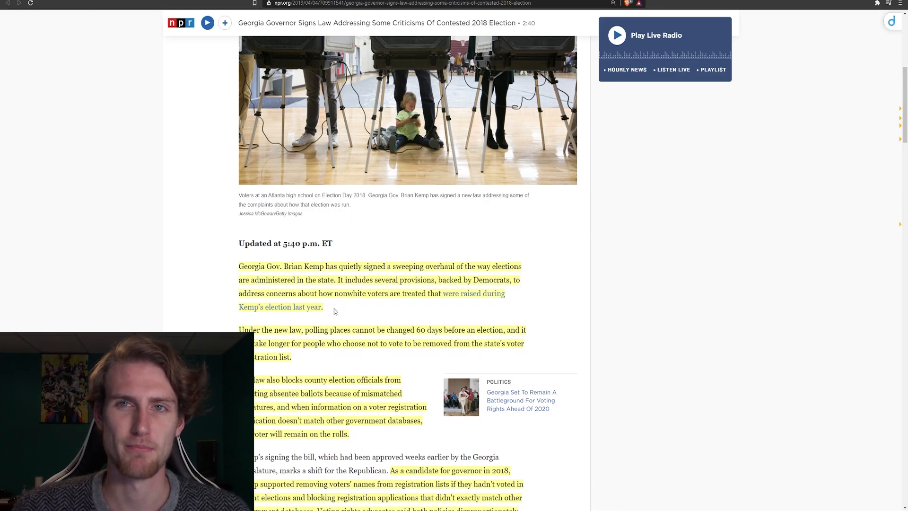
mouse_move(339, 307)
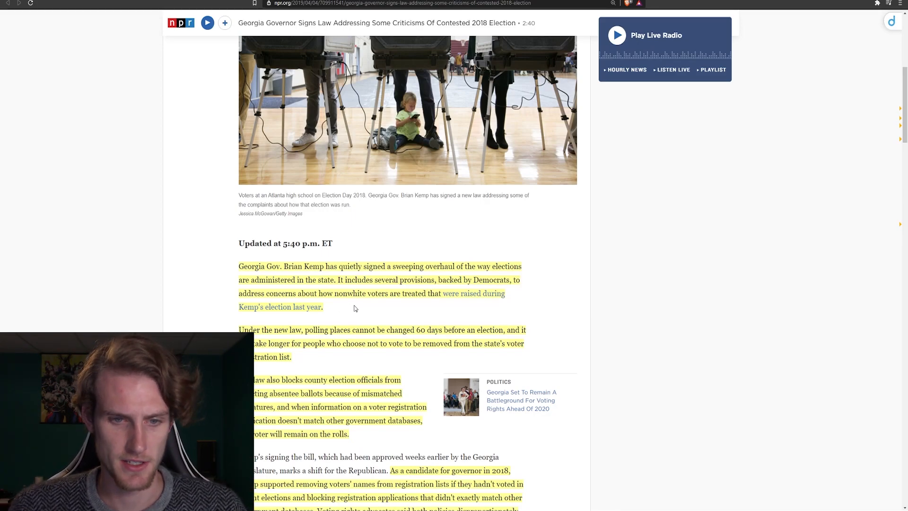
mouse_move(459, 308)
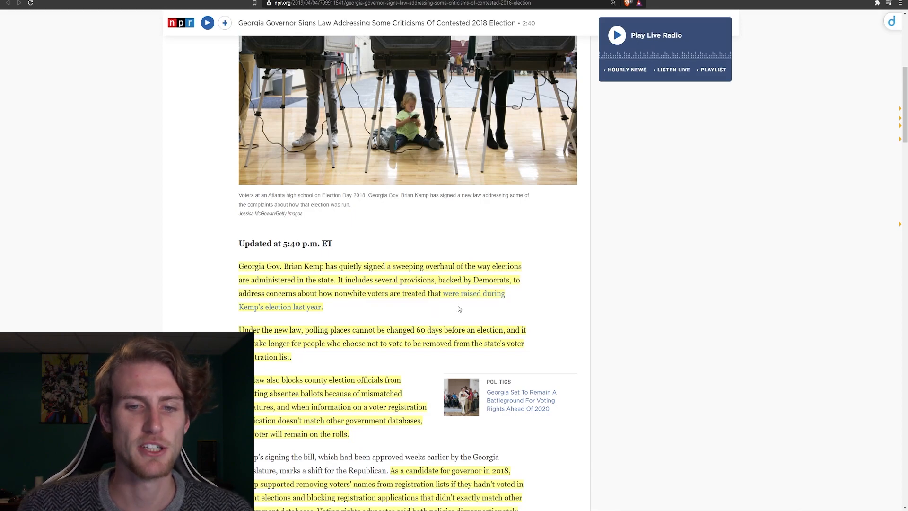
mouse_move(344, 306)
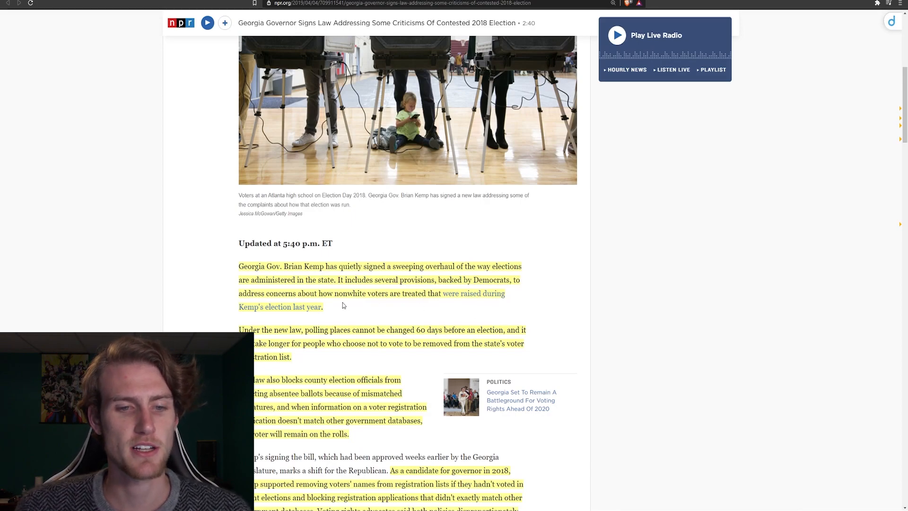
mouse_move(428, 311)
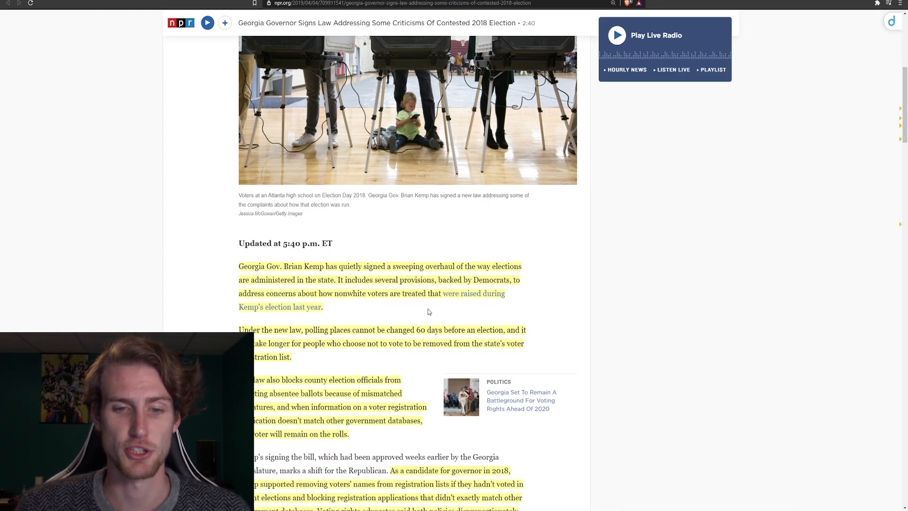
mouse_move(326, 325)
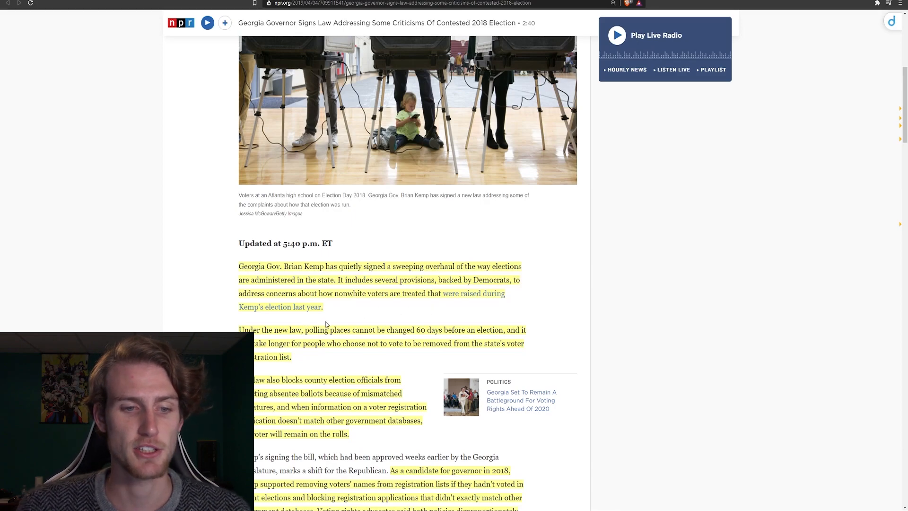
mouse_move(393, 317)
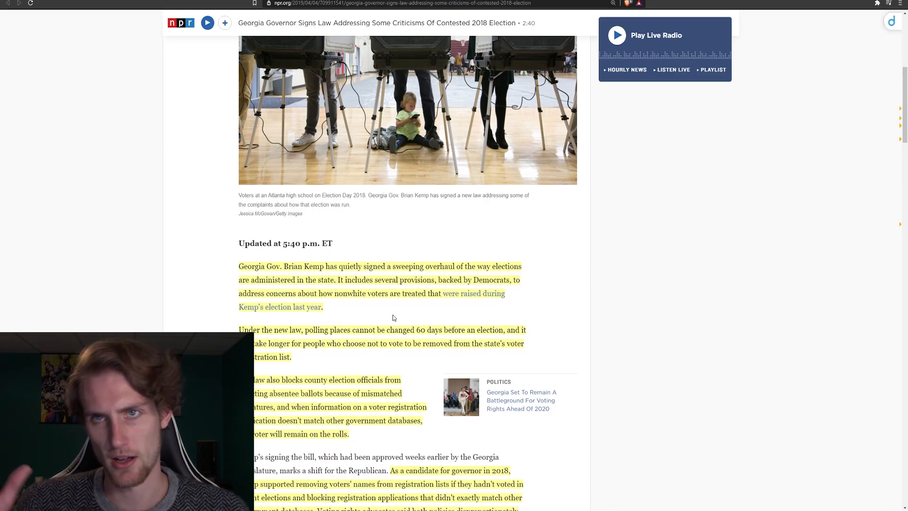
- Scroll down to the highlighted passage on Kemp backing voter-roll removals as a candidate
scroll("down", 3)
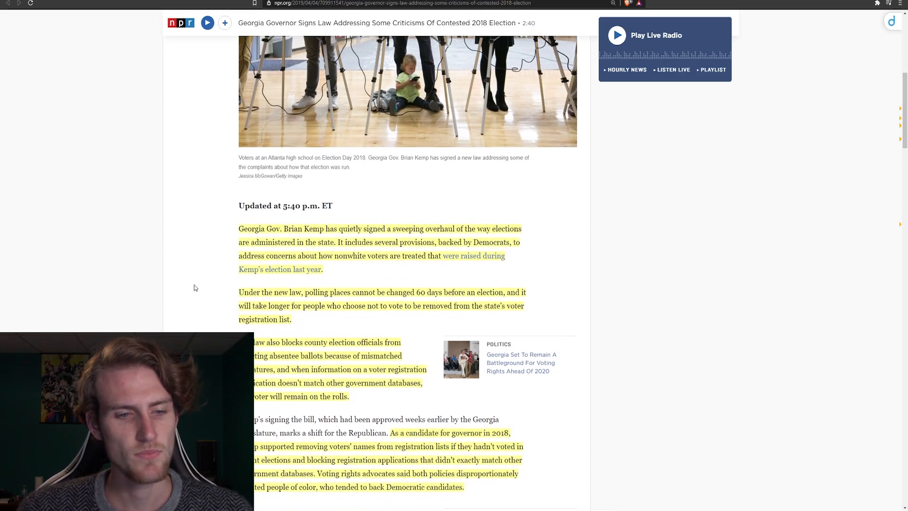
scroll("down", 3)
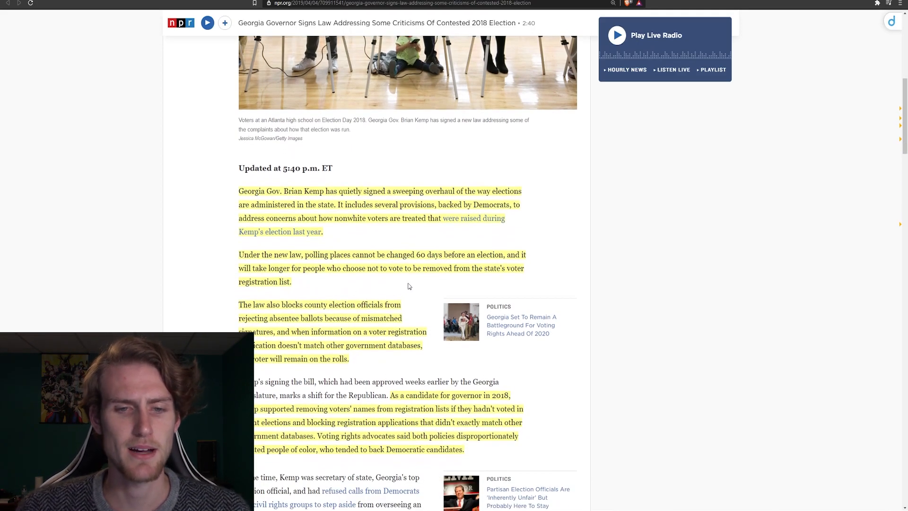
mouse_move(493, 282)
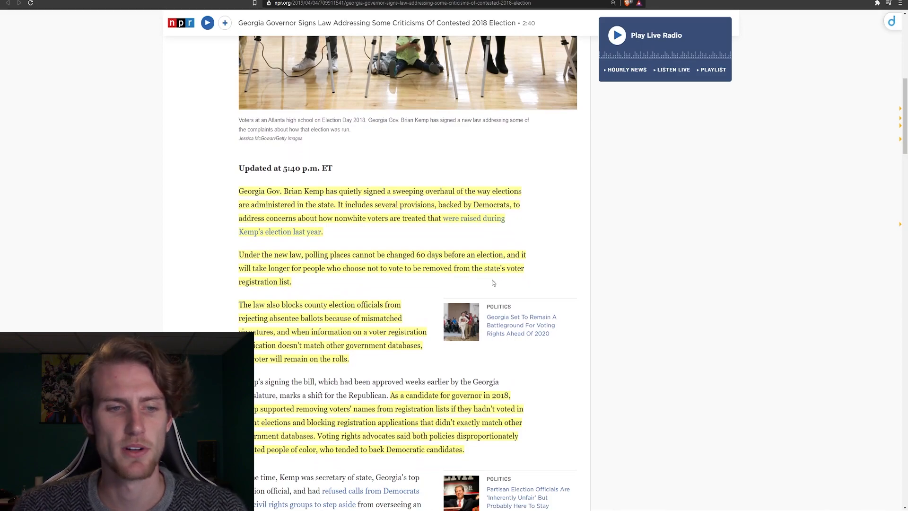
mouse_move(313, 282)
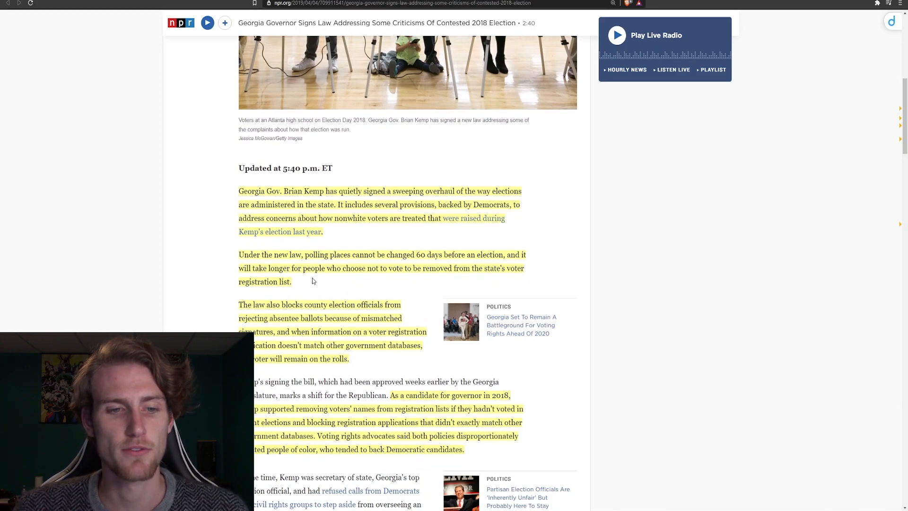
mouse_move(350, 282)
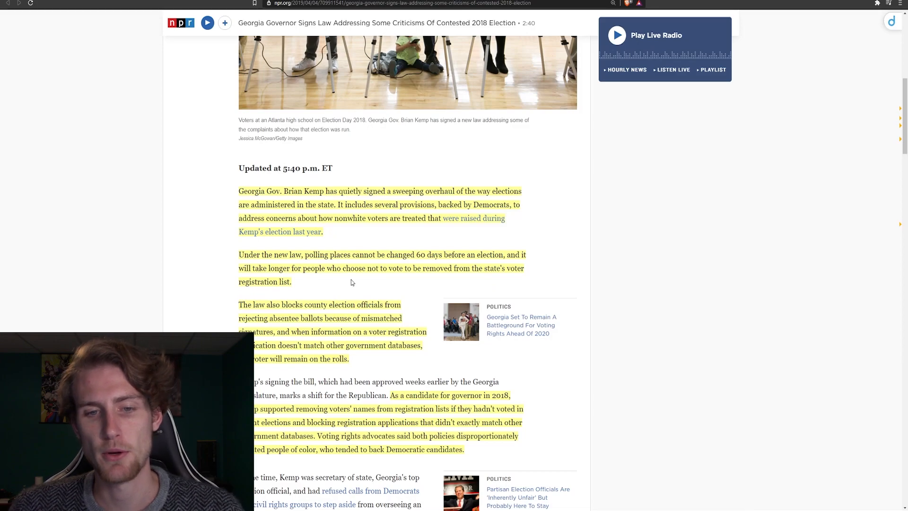
mouse_move(455, 284)
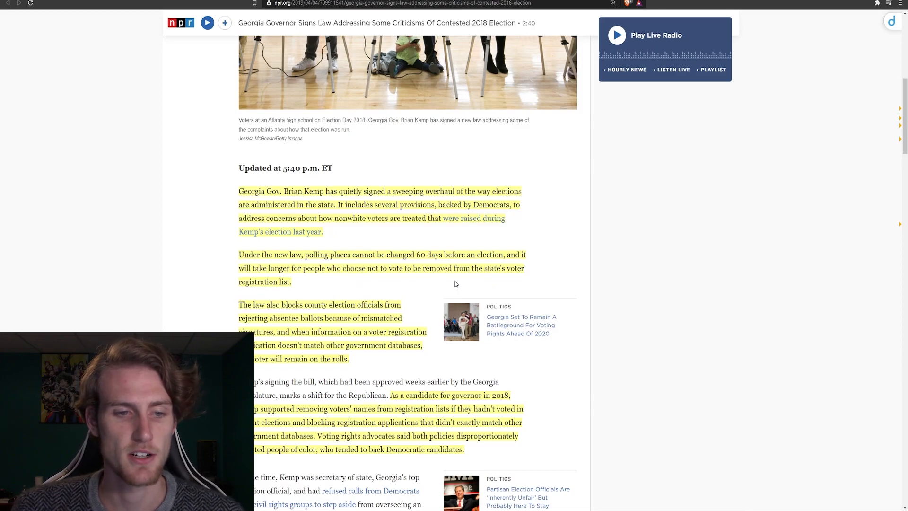
mouse_move(374, 285)
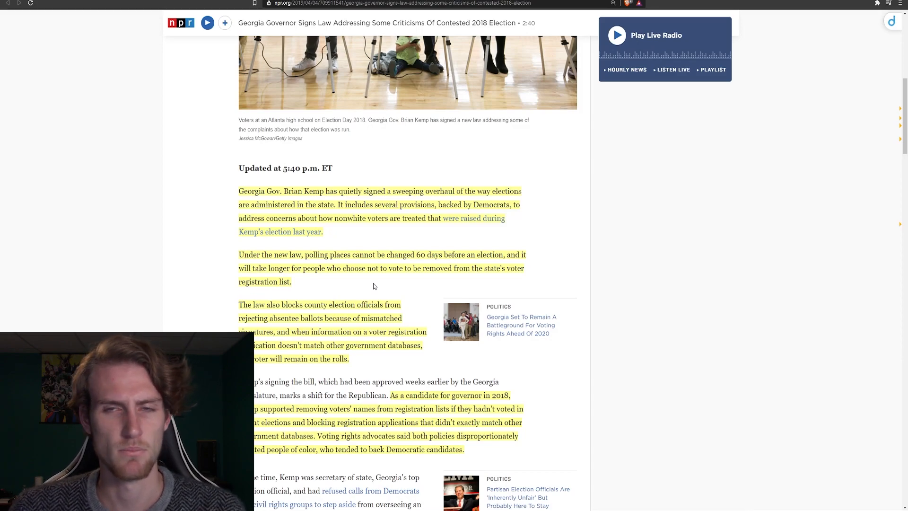
- Scroll further to the paragraphs on Stacey Abrams attacking Kemp's policies as harming voters of color
scroll("down", 3)
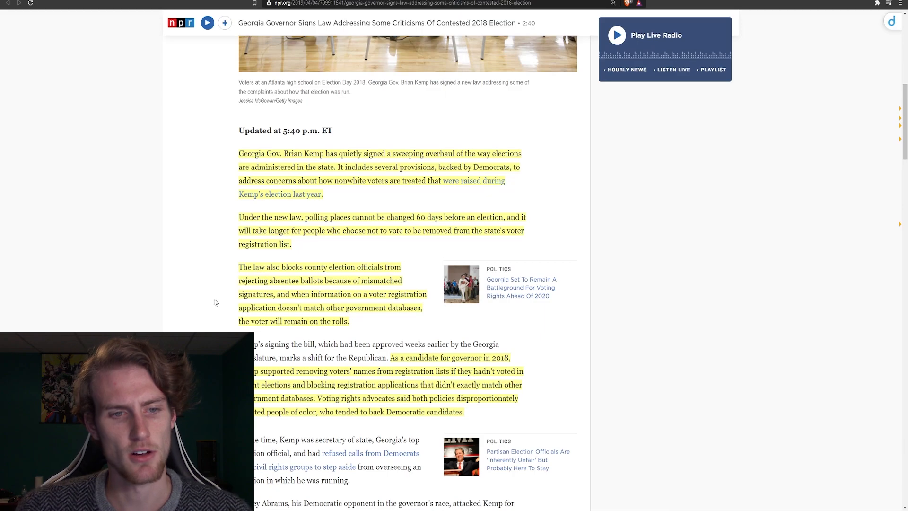
scroll("down", 3)
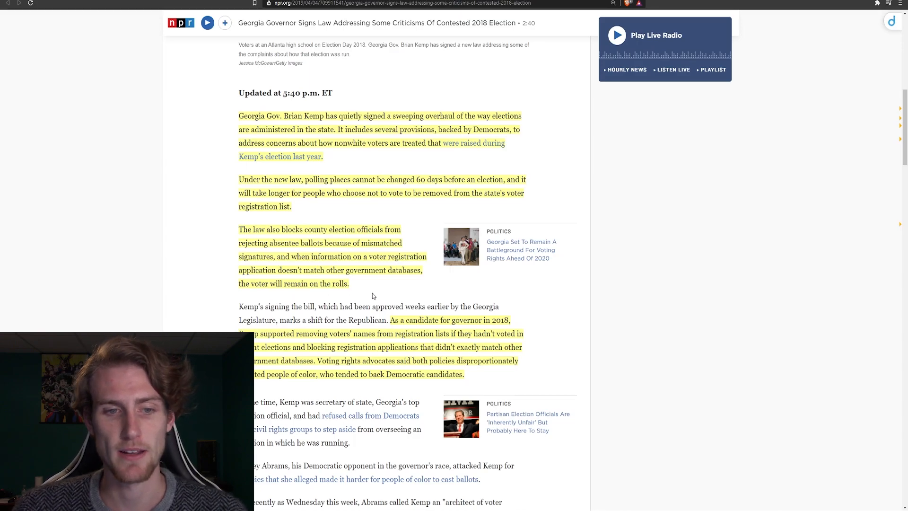
mouse_move(324, 296)
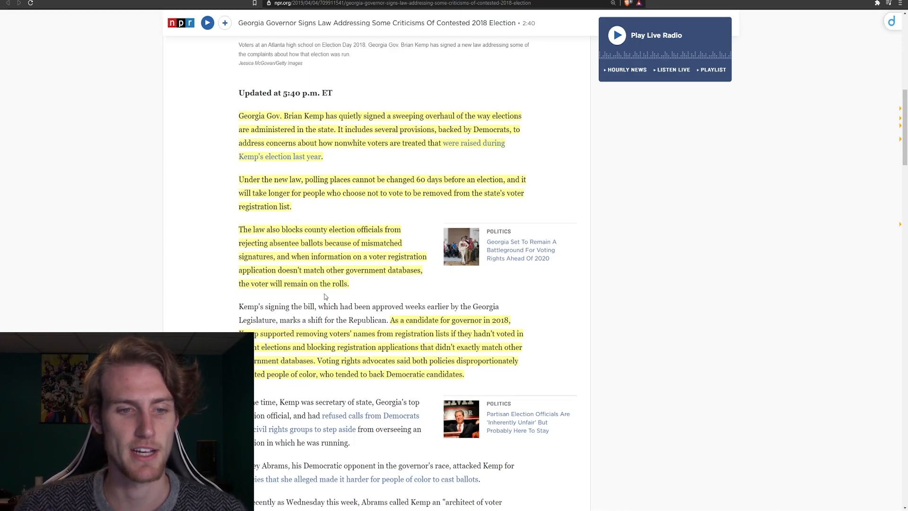
mouse_move(382, 299)
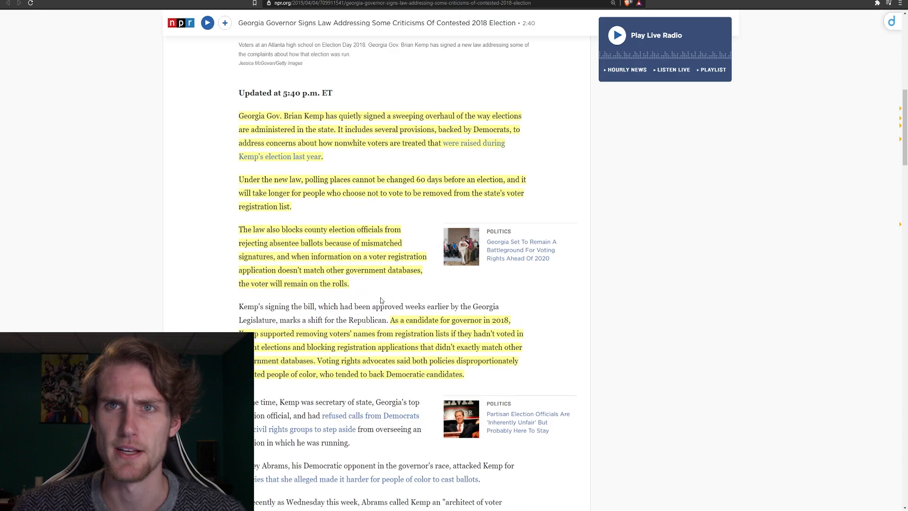
mouse_move(388, 294)
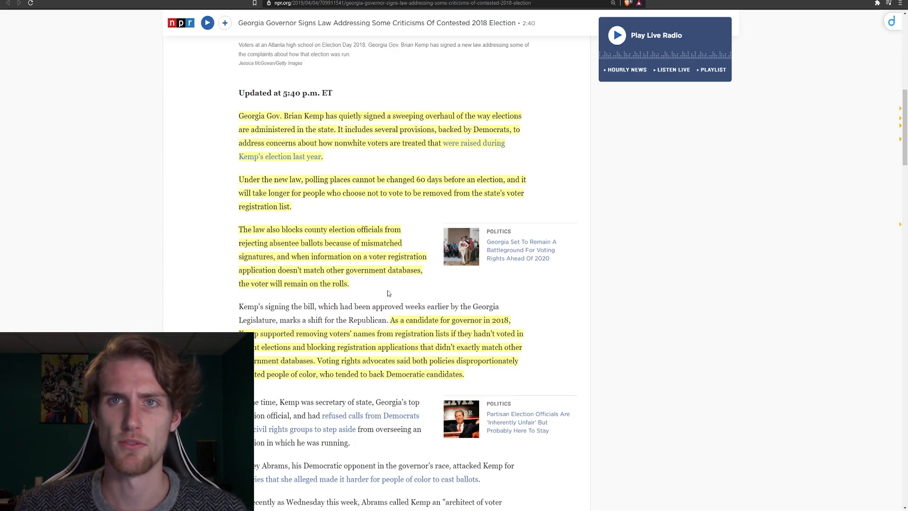
mouse_move(170, 249)
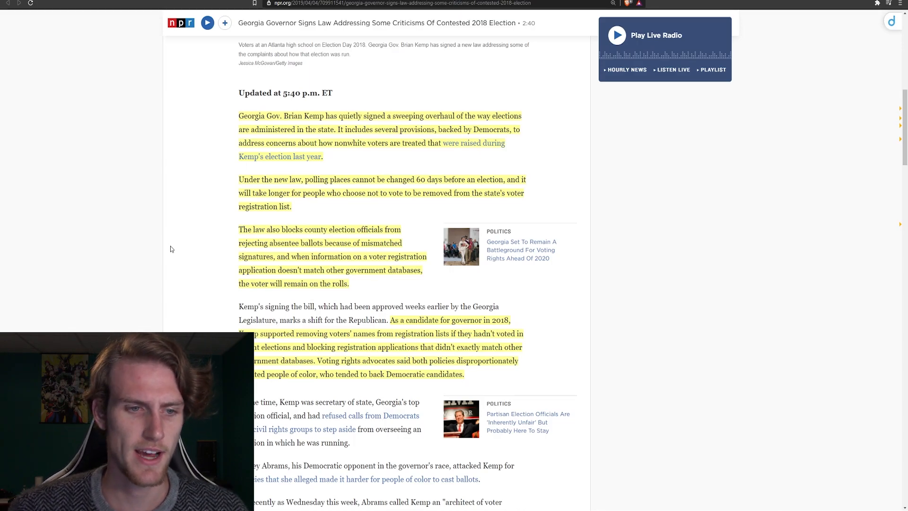
mouse_move(200, 255)
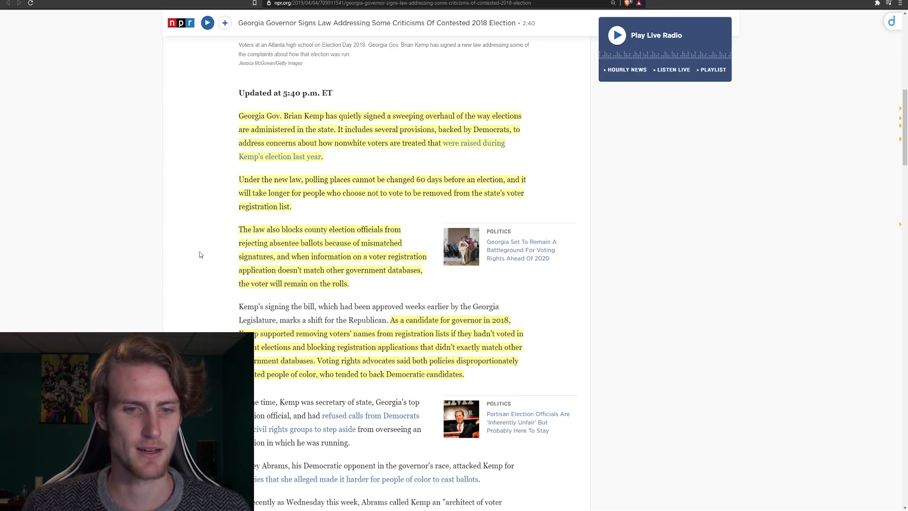
- Scroll down to Kemp's denial of voter suppression and his statement on modernizing Georgia's voting
scroll("down", 3)
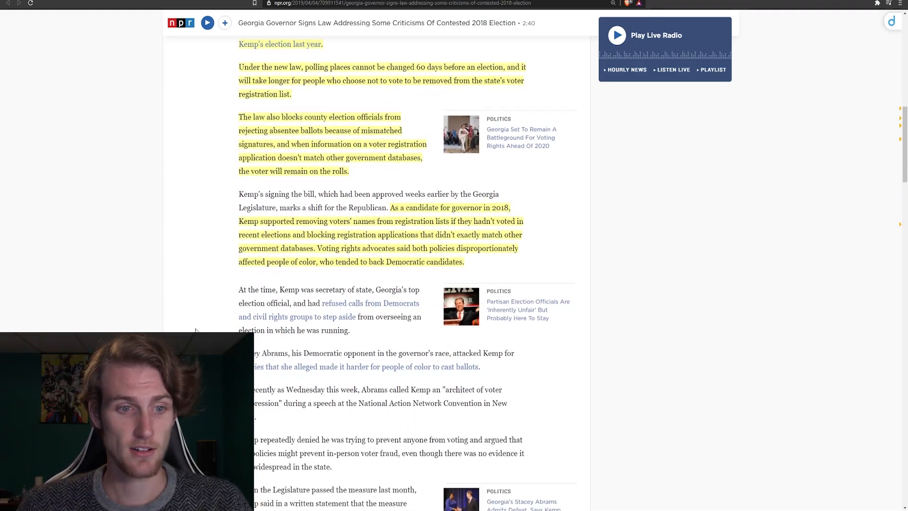
scroll("down", 3)
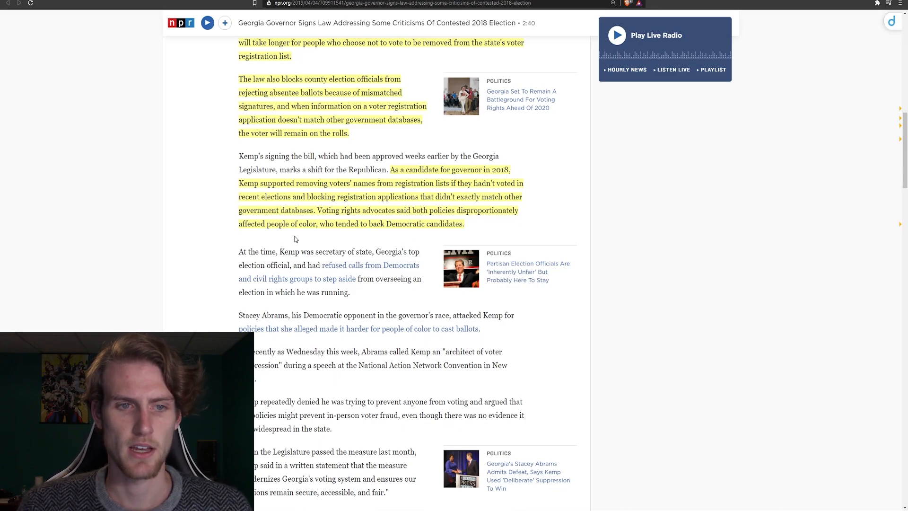
mouse_move(406, 243)
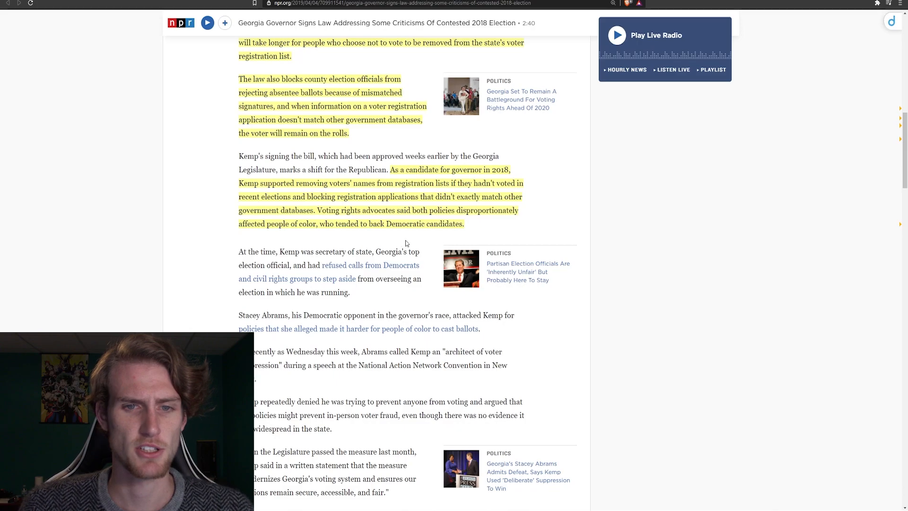
mouse_move(420, 239)
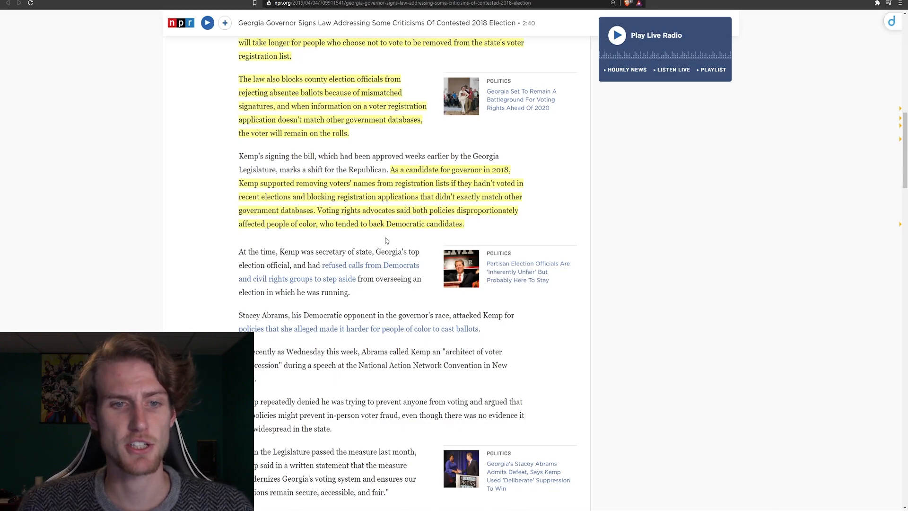
mouse_move(529, 235)
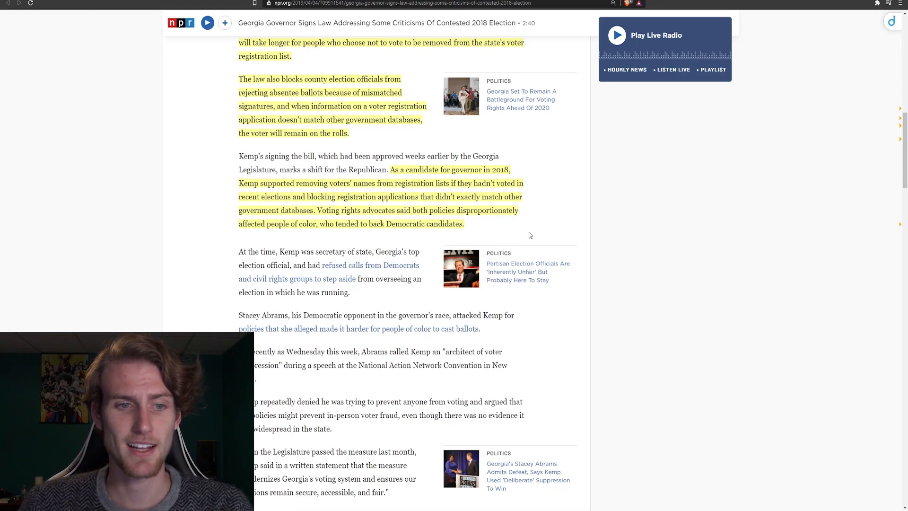
mouse_move(306, 243)
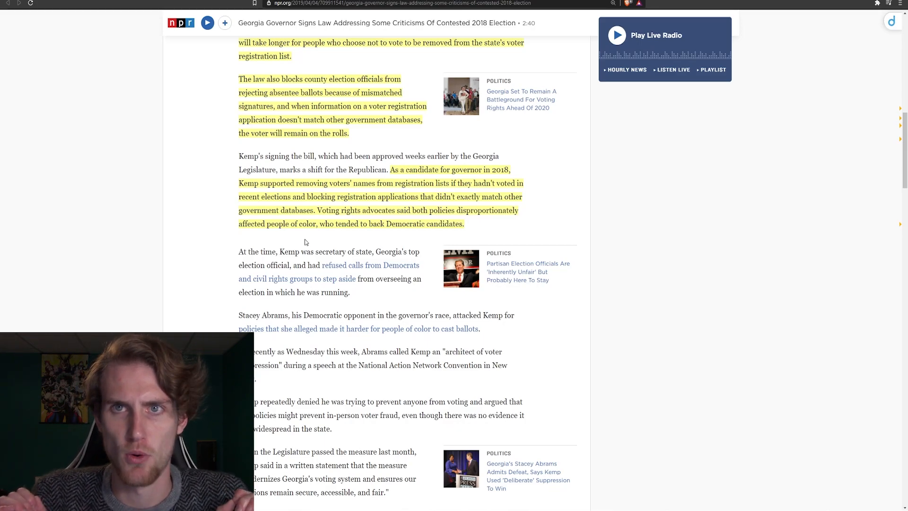
mouse_move(421, 240)
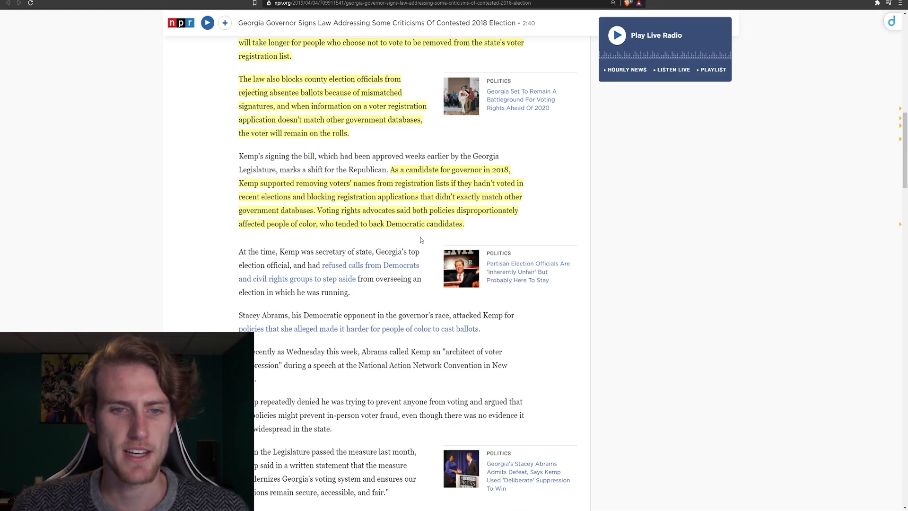
mouse_move(488, 233)
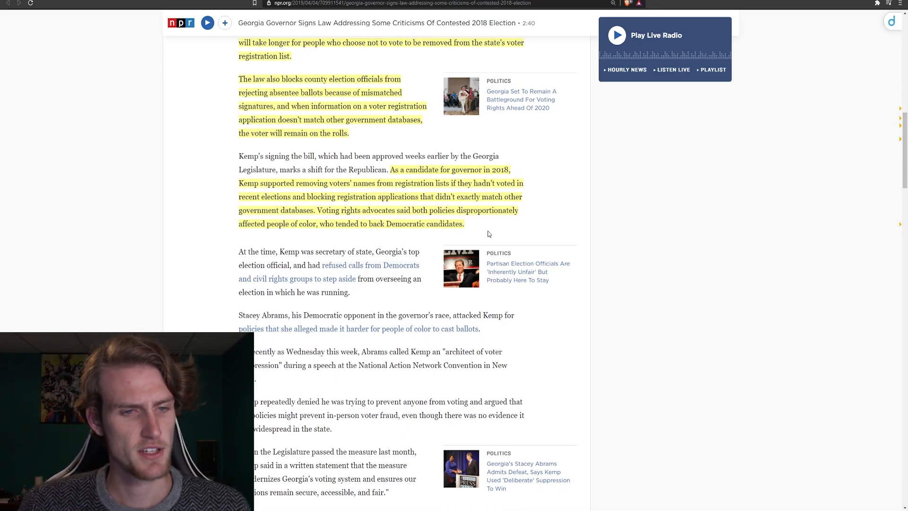
mouse_move(349, 242)
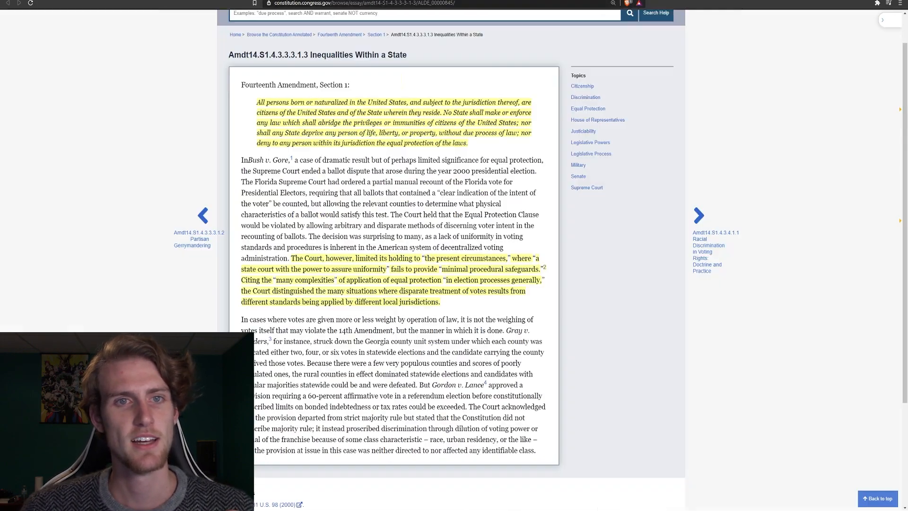
scroll("up", 3)
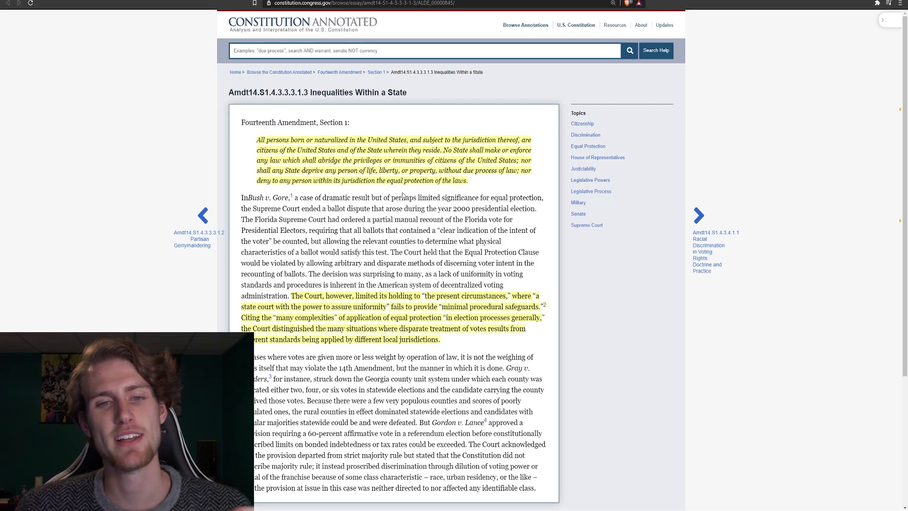
mouse_move(499, 192)
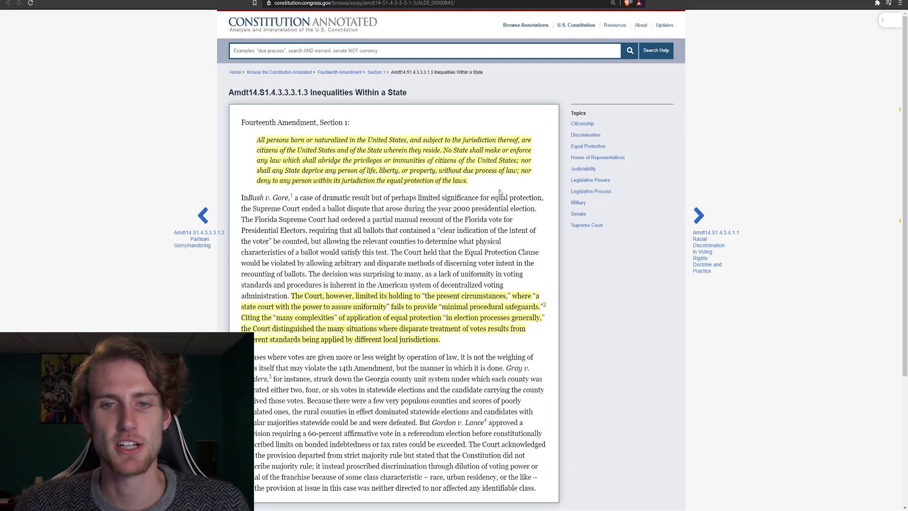
mouse_move(325, 195)
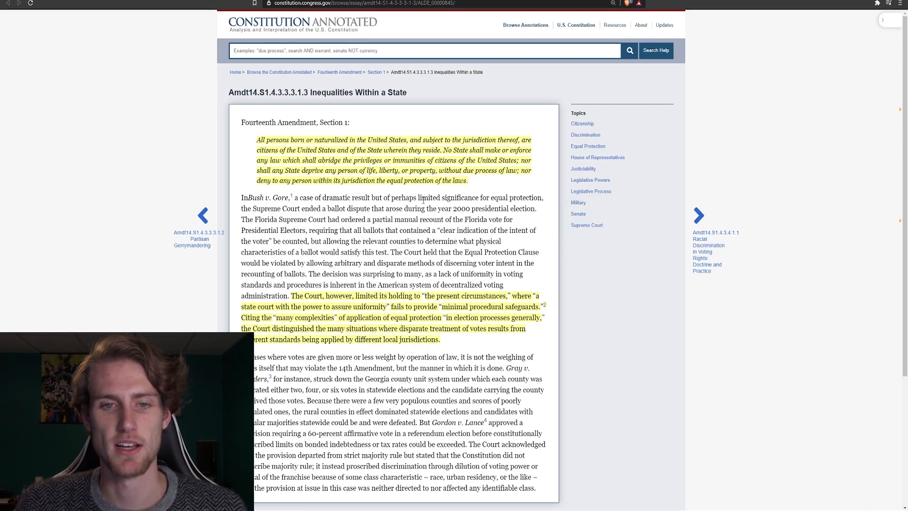
mouse_move(300, 207)
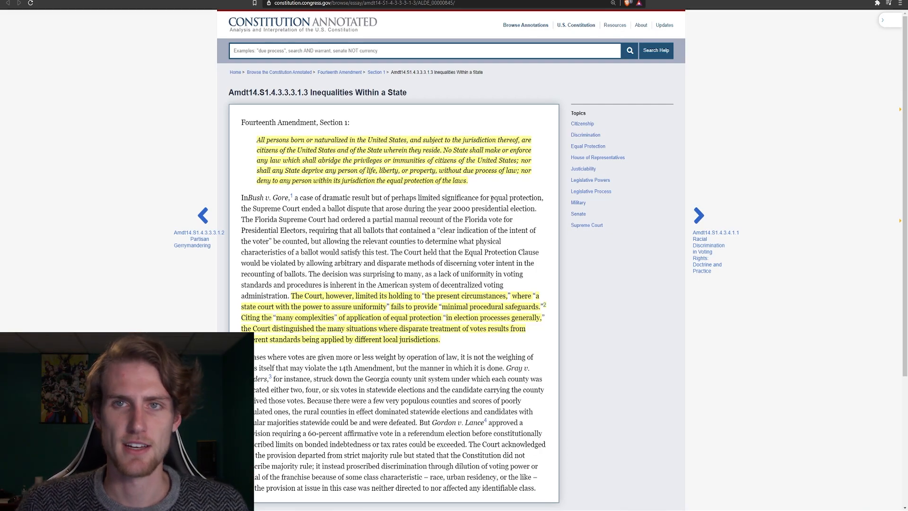
- Scroll the Constitution Annotated page around the Gray v. Sanders paragraph and its footnote citations
scroll("down", 3)
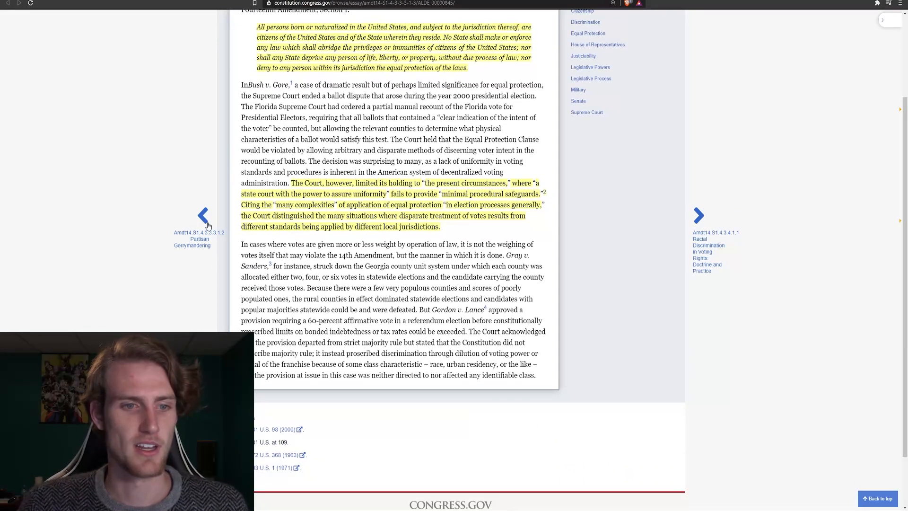
scroll("up", 3)
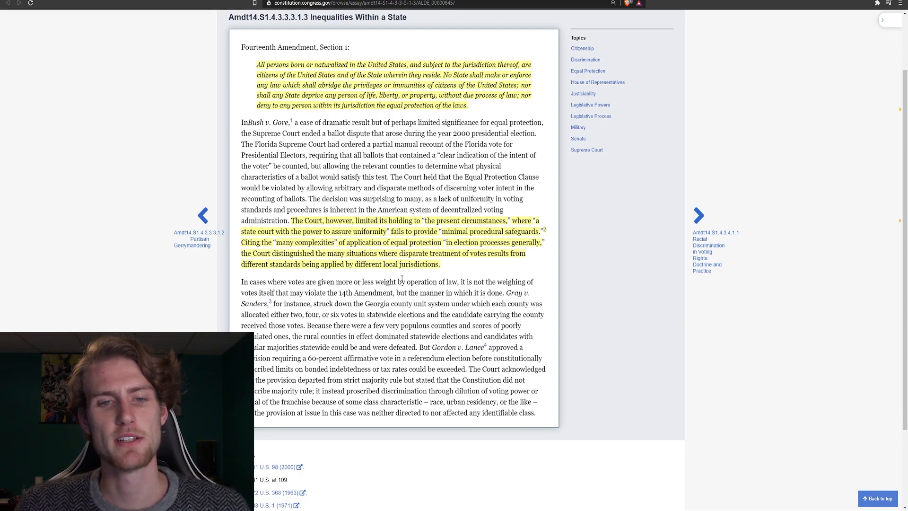
mouse_move(472, 280)
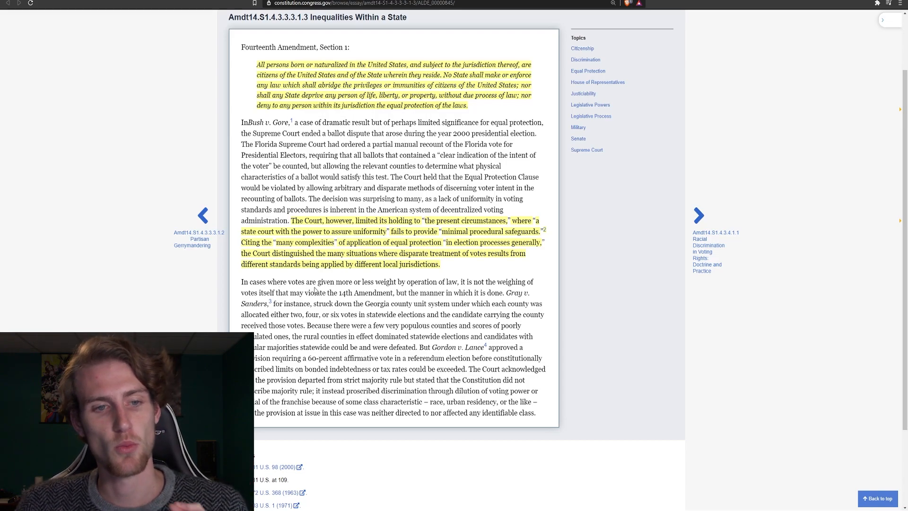
mouse_move(382, 280)
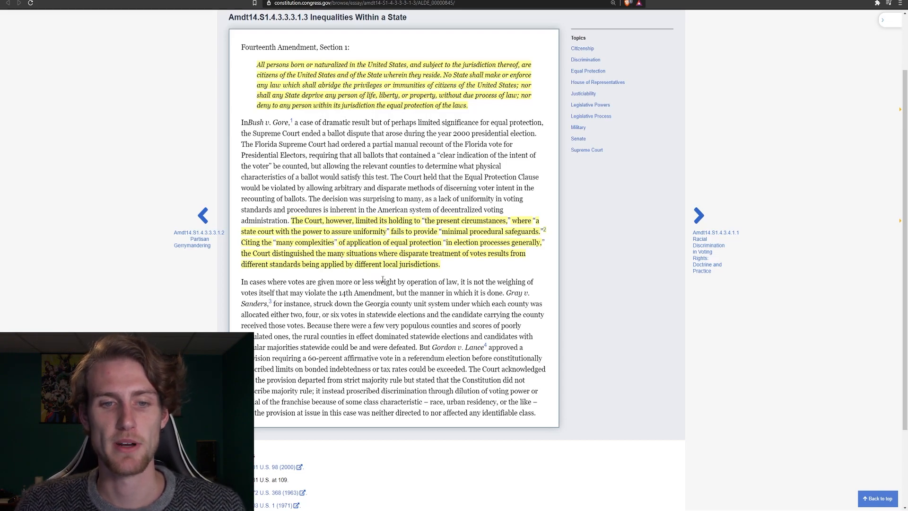
mouse_move(501, 277)
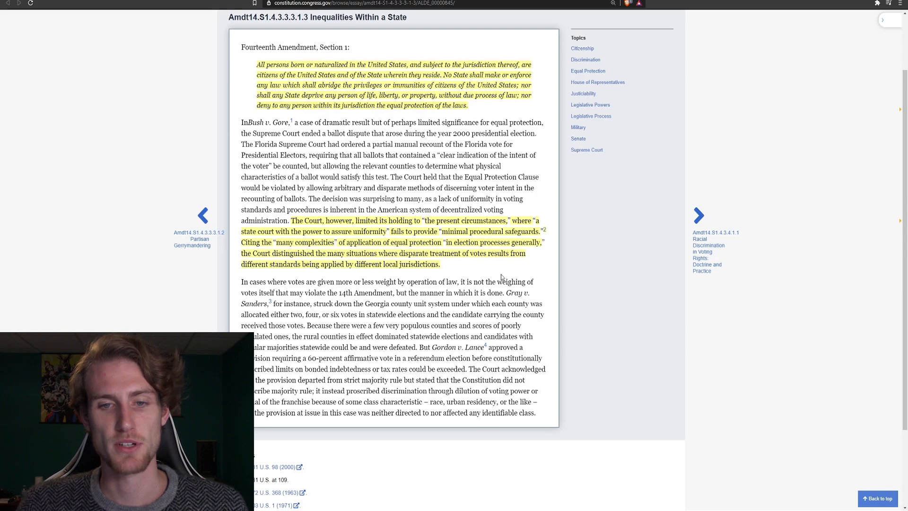
mouse_move(285, 293)
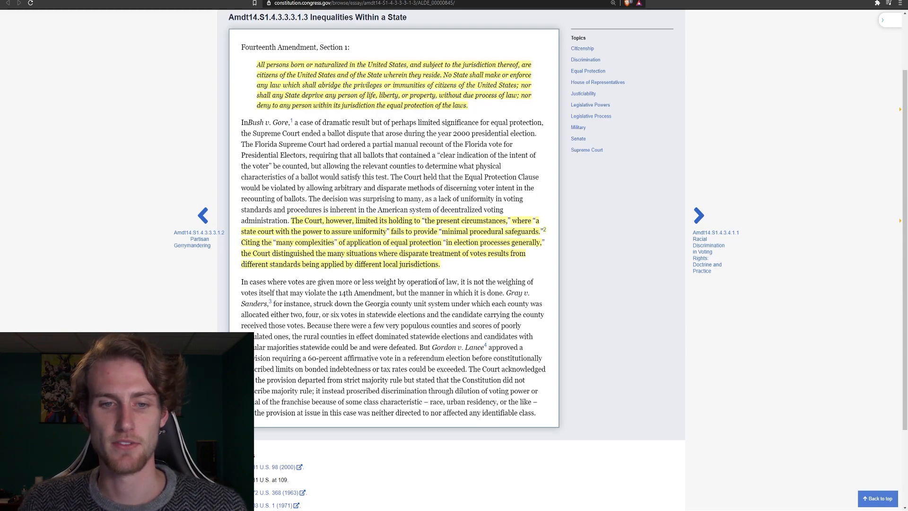
mouse_move(503, 267)
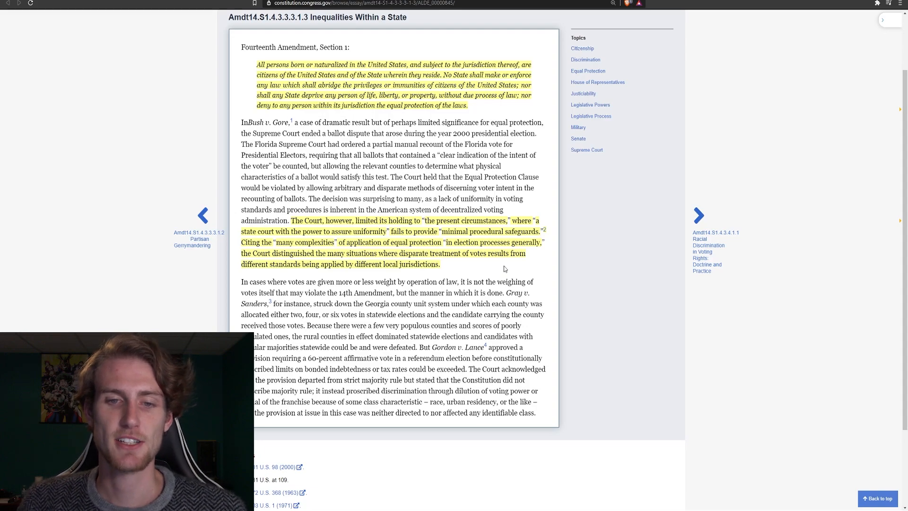
mouse_move(510, 261)
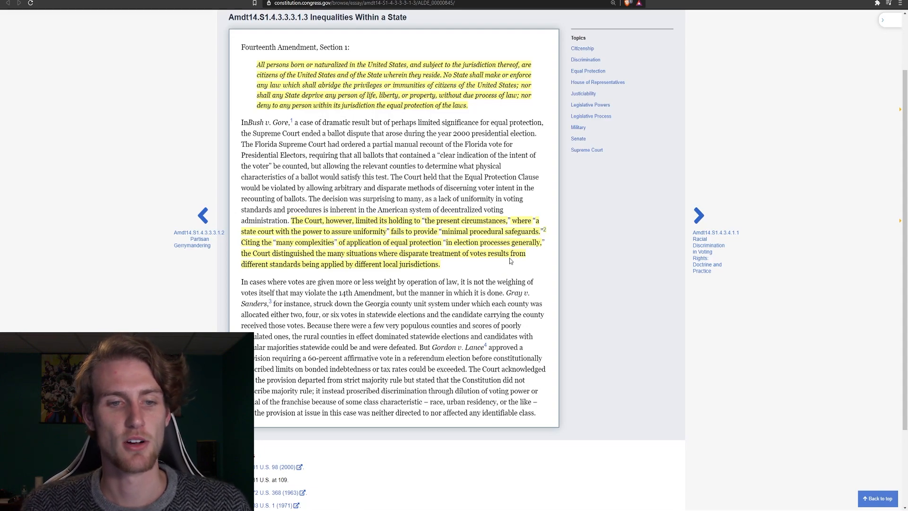
mouse_move(428, 282)
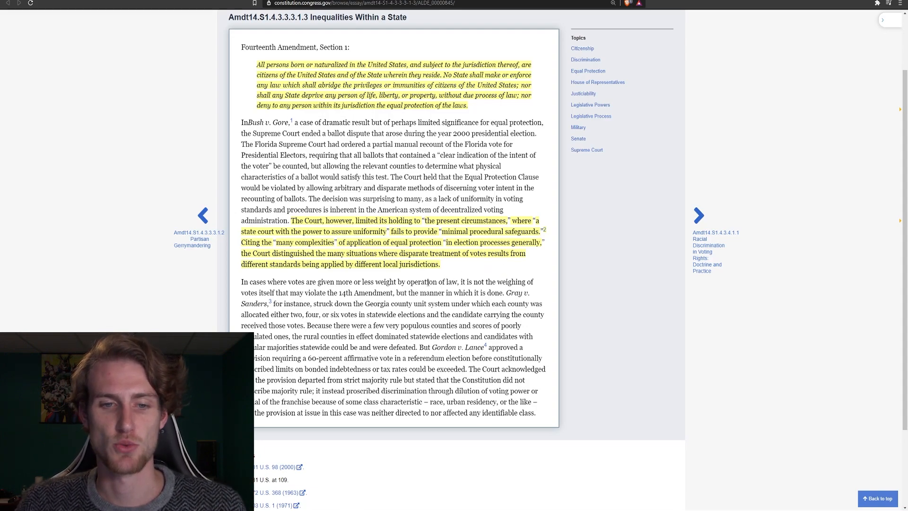
mouse_move(477, 272)
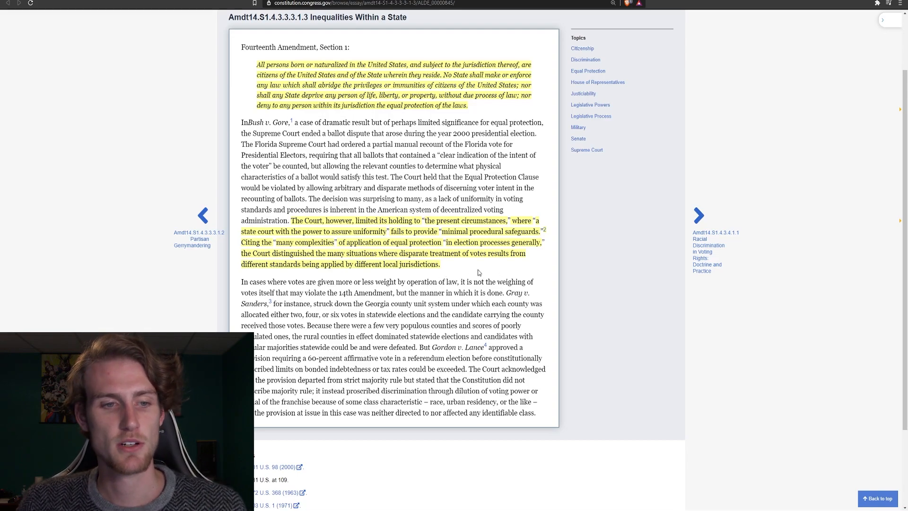
mouse_move(324, 278)
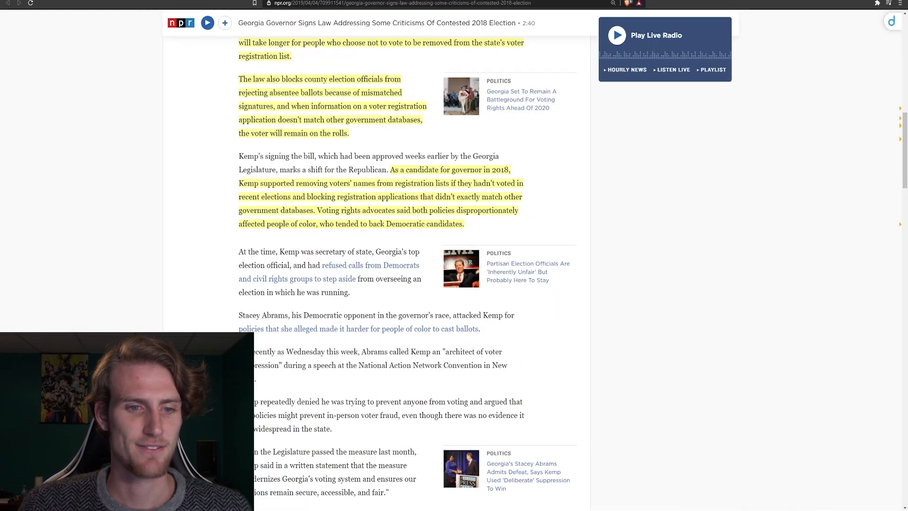
- Scroll the NPR Georgia election law article back up to its headline, byline and lead photo
scroll("up", 3)
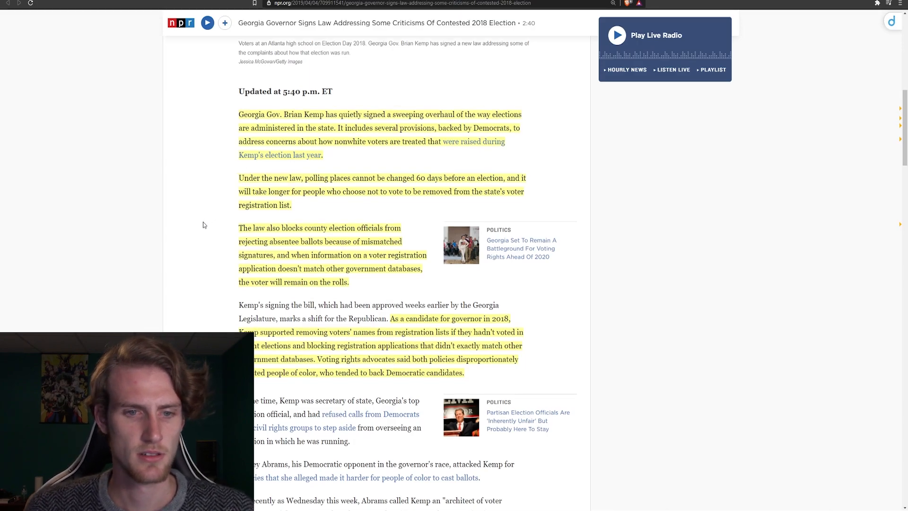
scroll("down", 3)
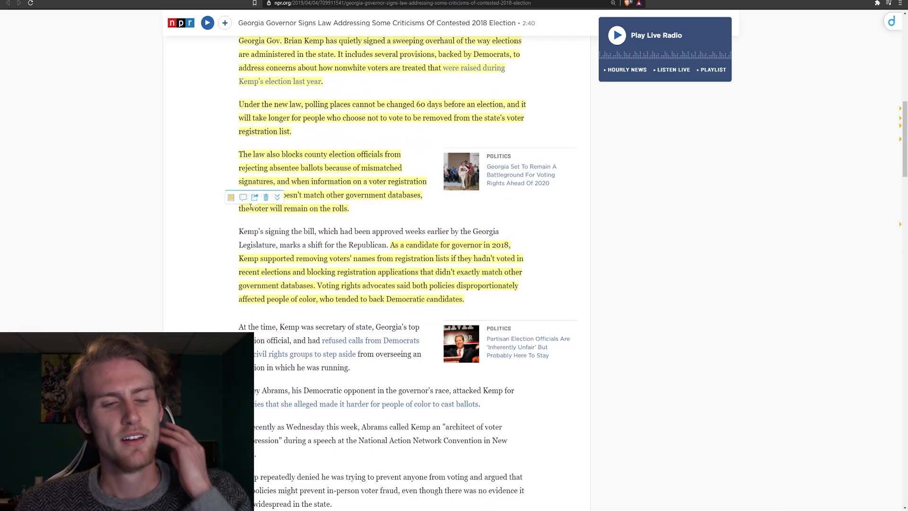
scroll("up", 3)
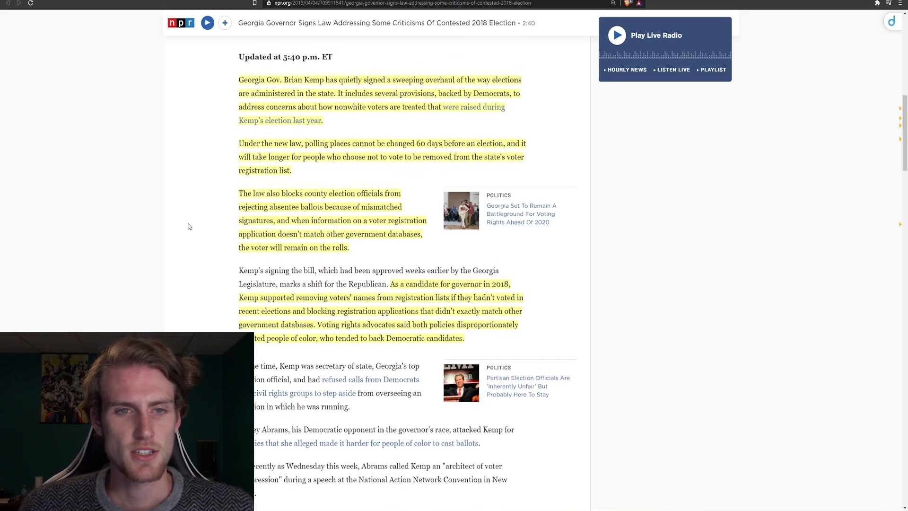
scroll("up", 3)
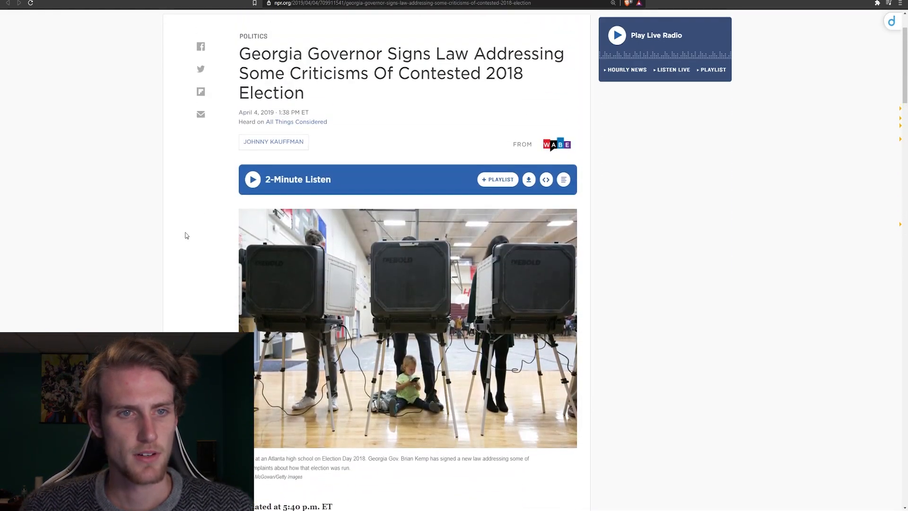
scroll("up", 3)
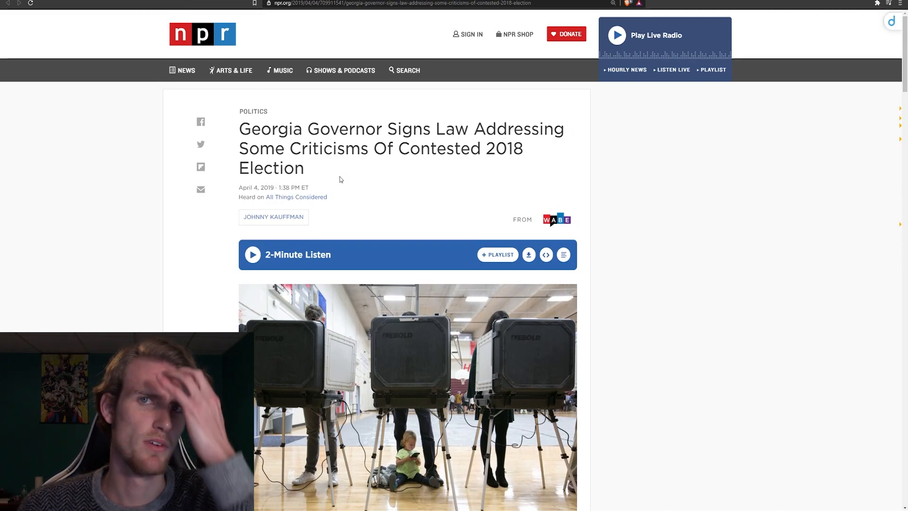
mouse_move(545, 186)
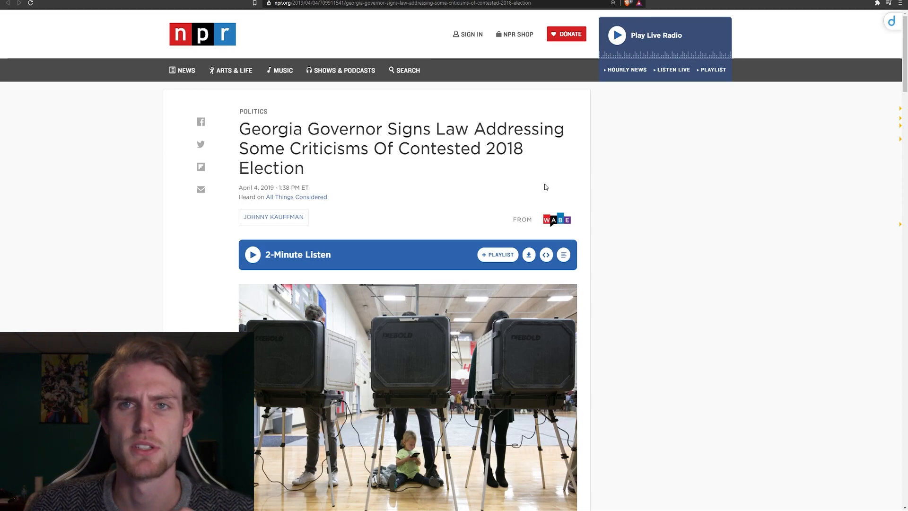
mouse_move(495, 150)
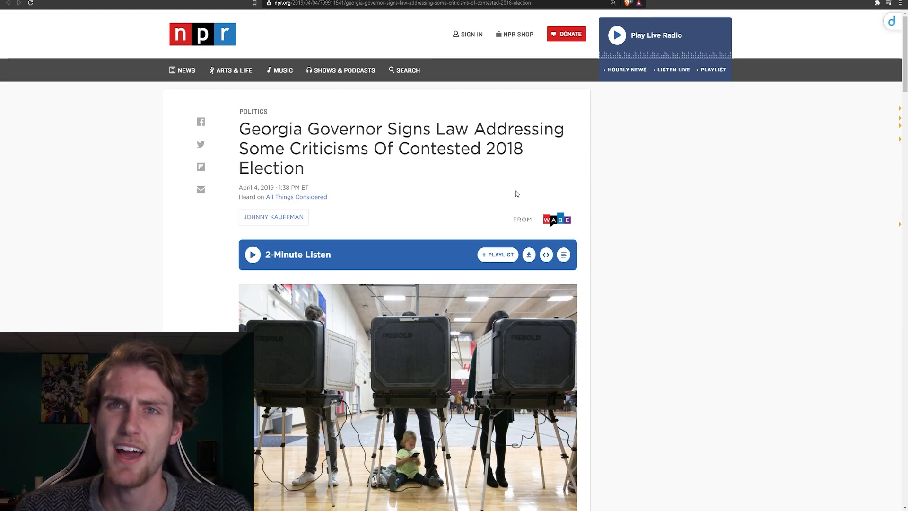
- Scroll down past the photo caption to the highlighted opening paragraphs on Kemp's election overhaul
scroll("down", 3)
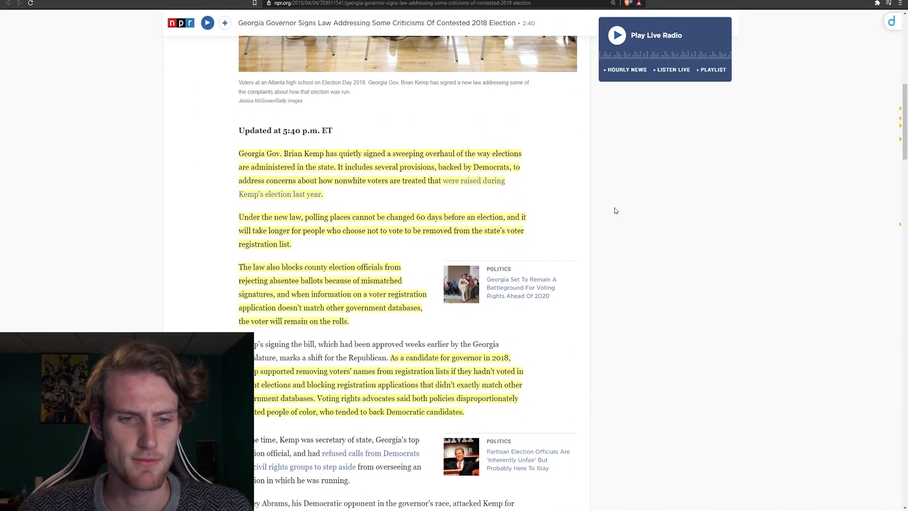
mouse_move(189, 256)
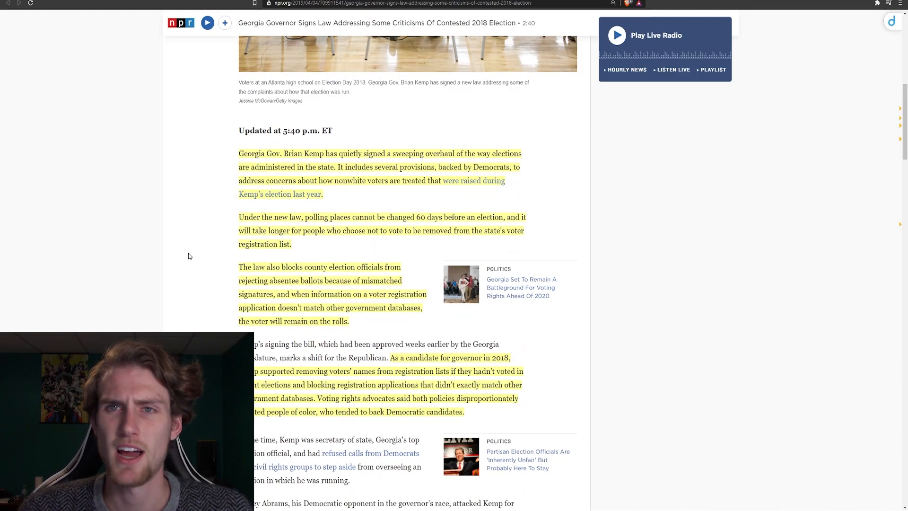
mouse_move(341, 333)
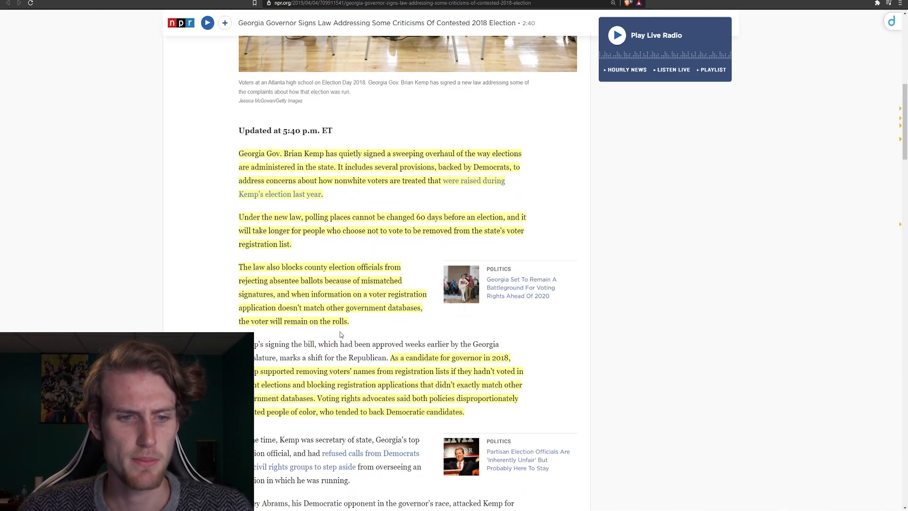
mouse_move(350, 337)
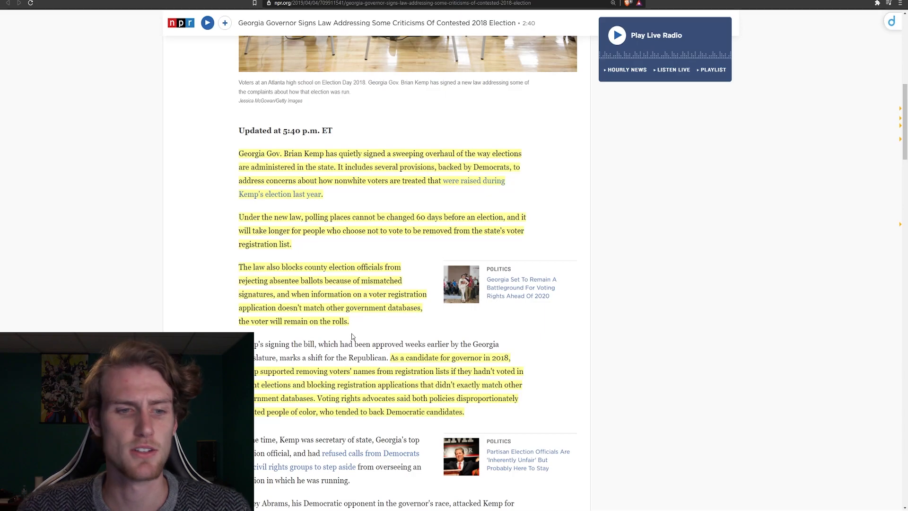
mouse_move(225, 301)
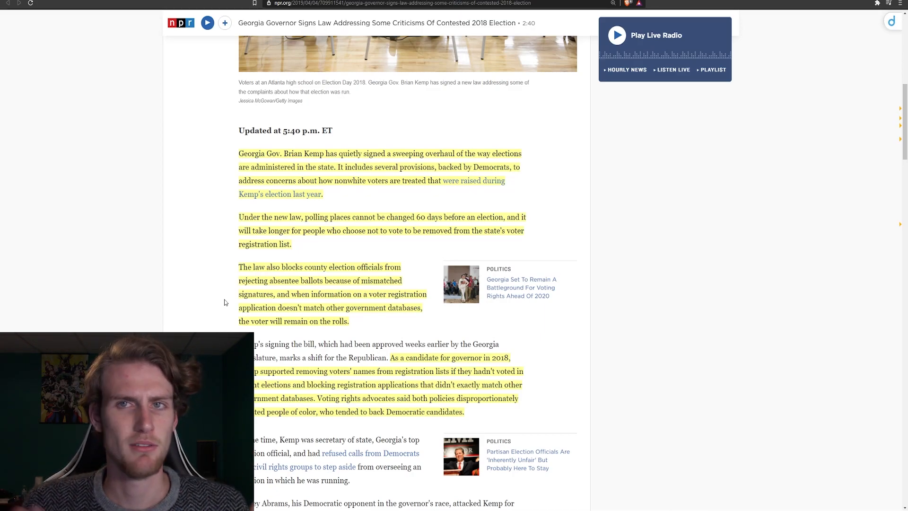
mouse_move(218, 272)
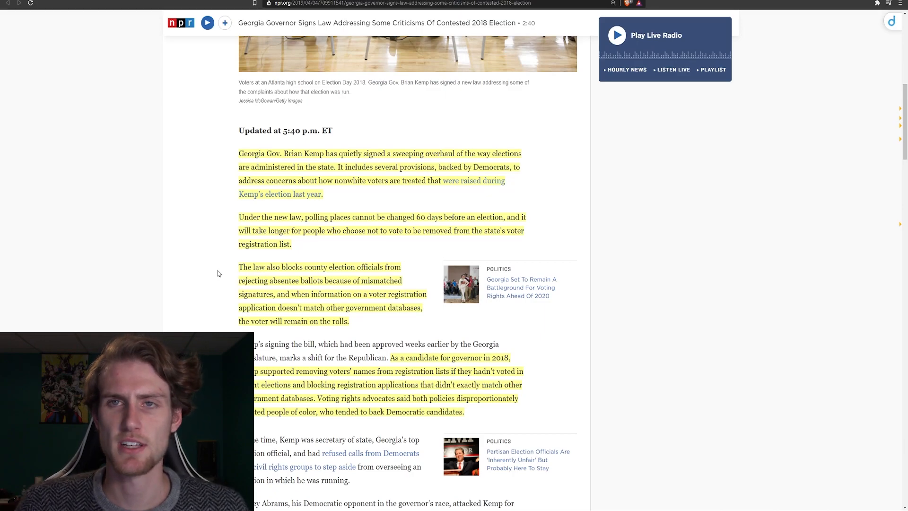
mouse_move(183, 270)
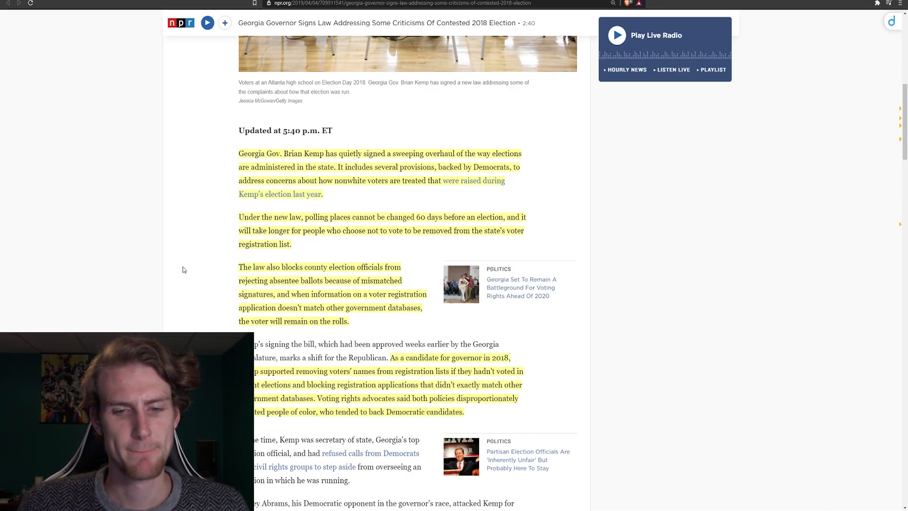